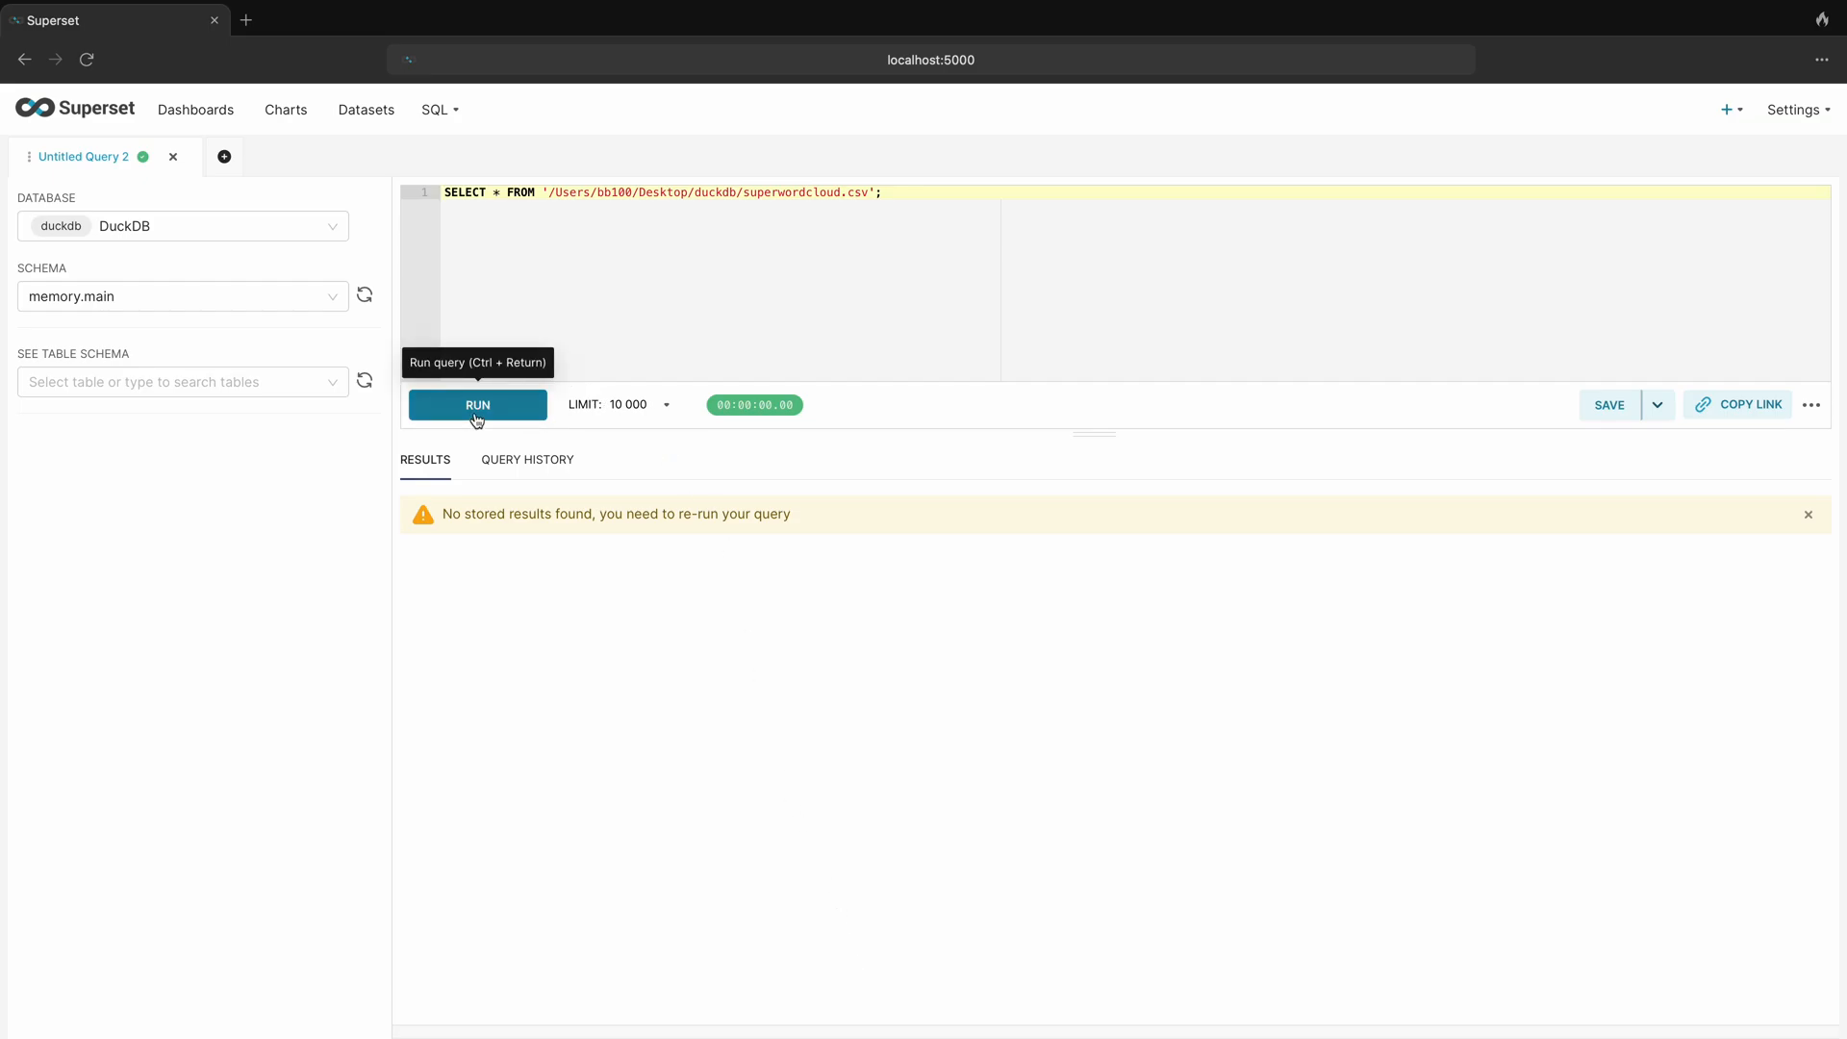
# Run the SELECT query on the CSV, returning about 4.77k rows of sales data
pyautogui.click(477, 405)
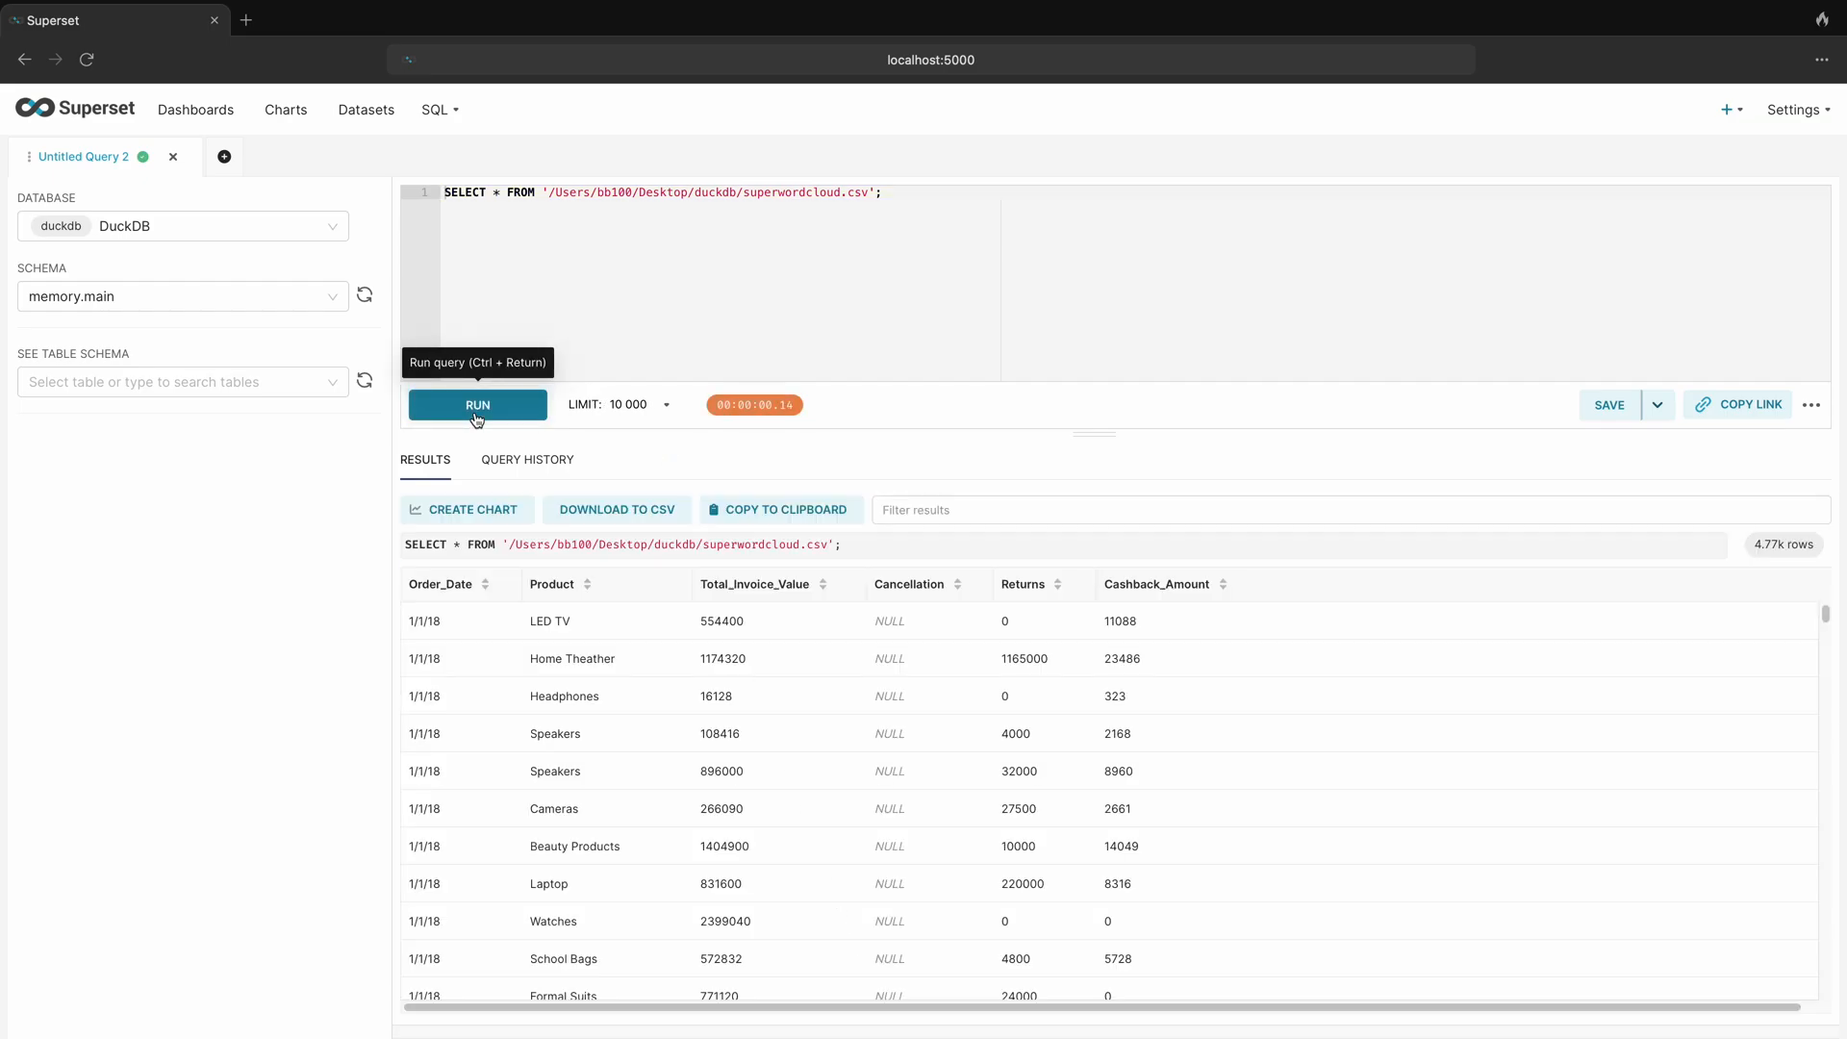
pyautogui.moveTo(526, 541)
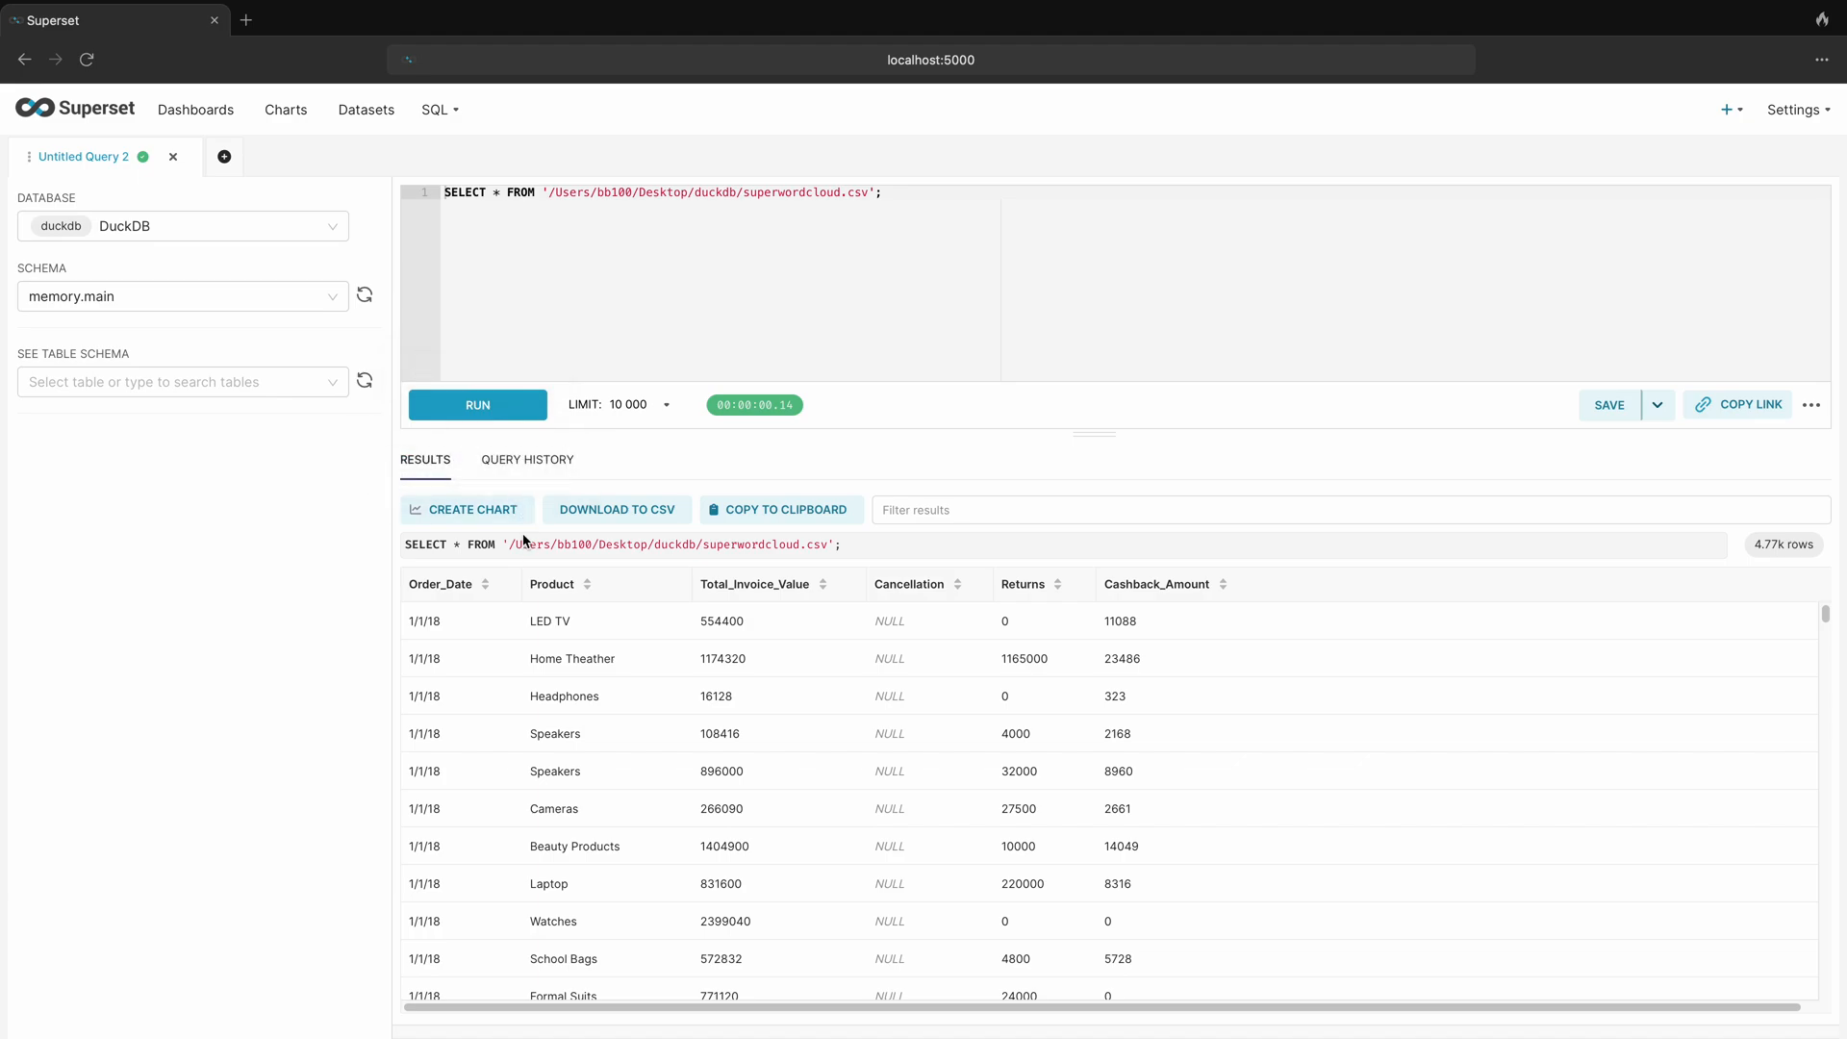
pyautogui.moveTo(469, 508)
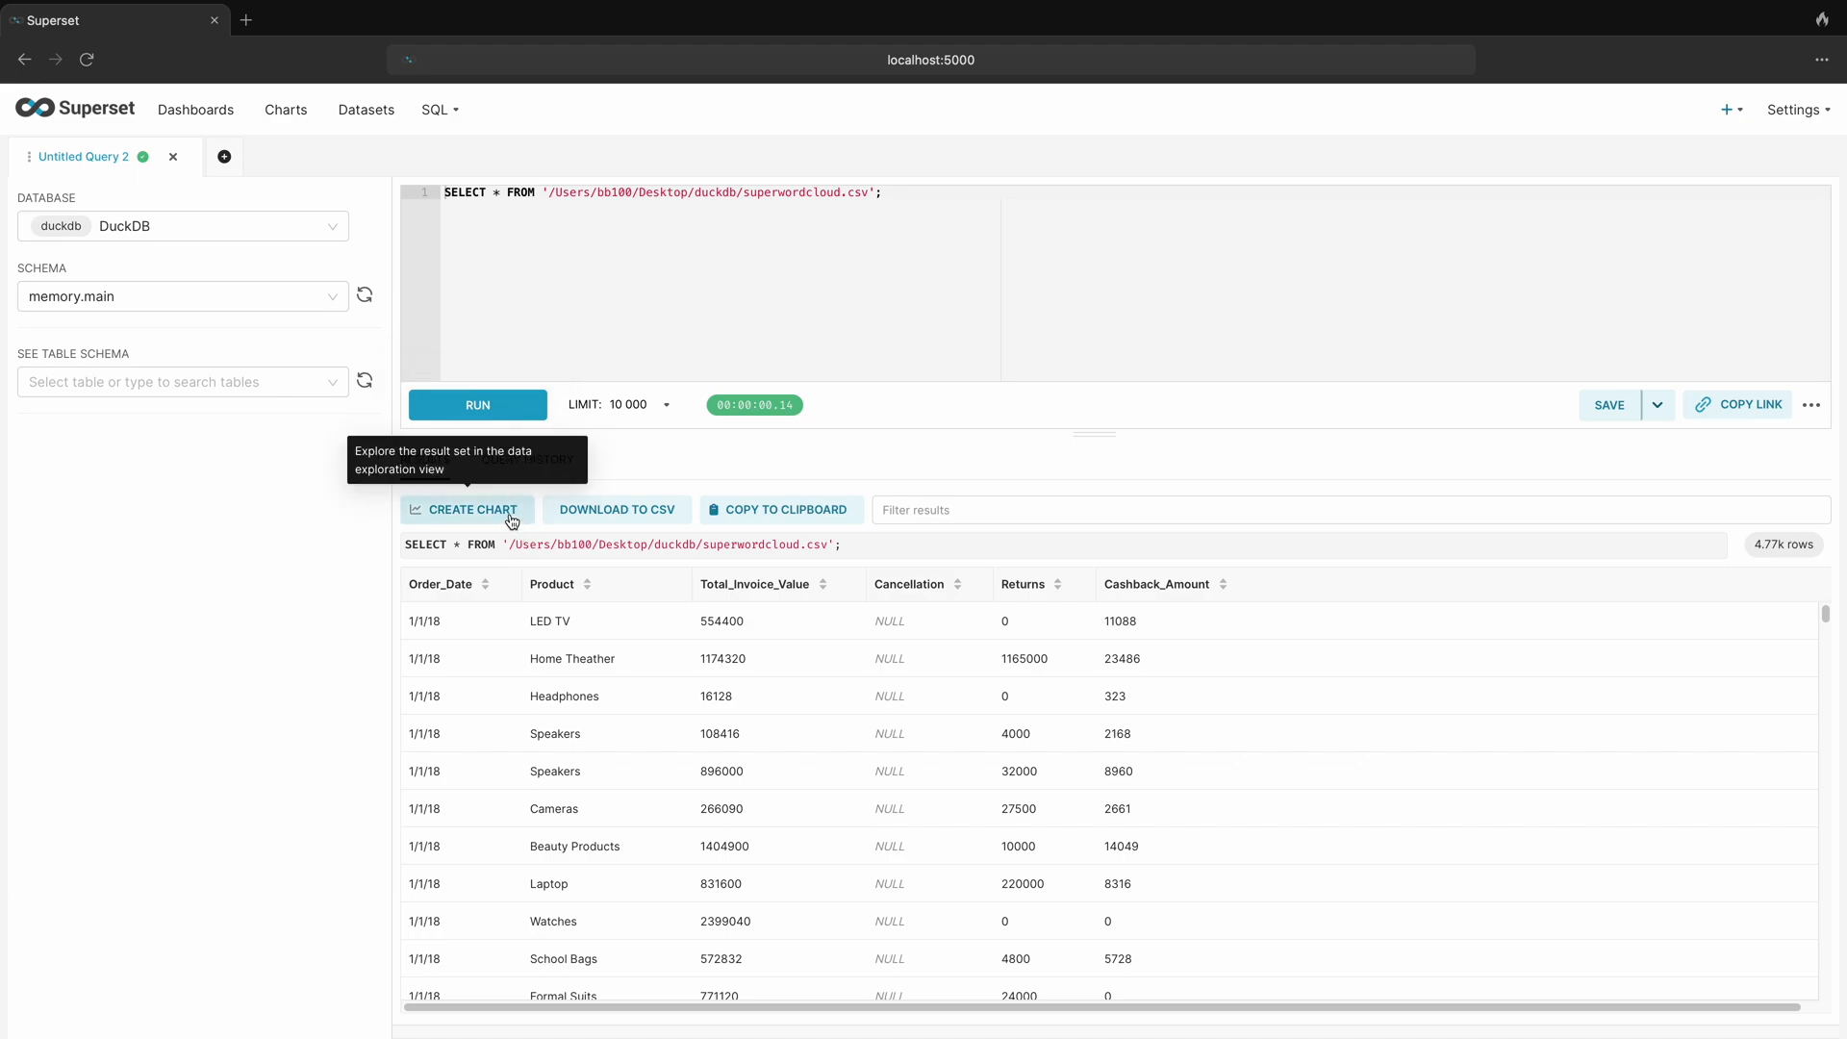
# Create a chart from the query results, clear all raw columns and show the chart type gallery
pyautogui.click(470, 508)
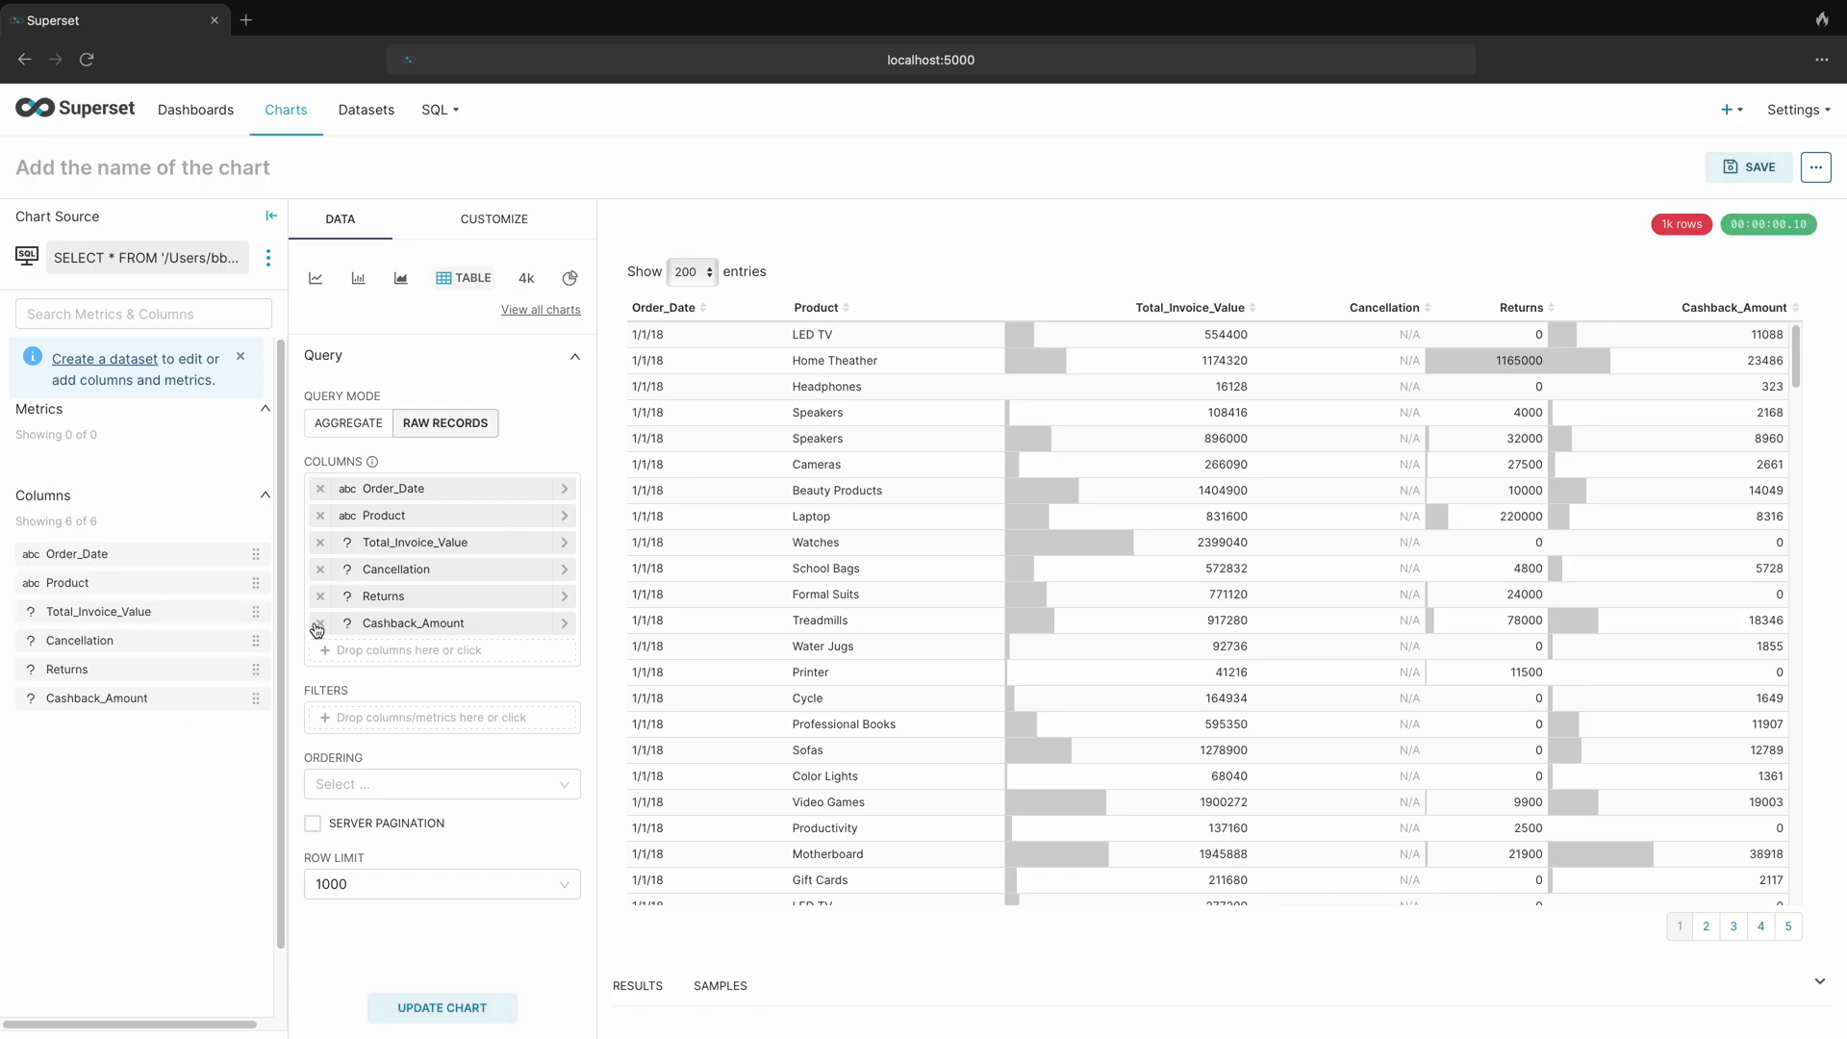
pyautogui.click(319, 623)
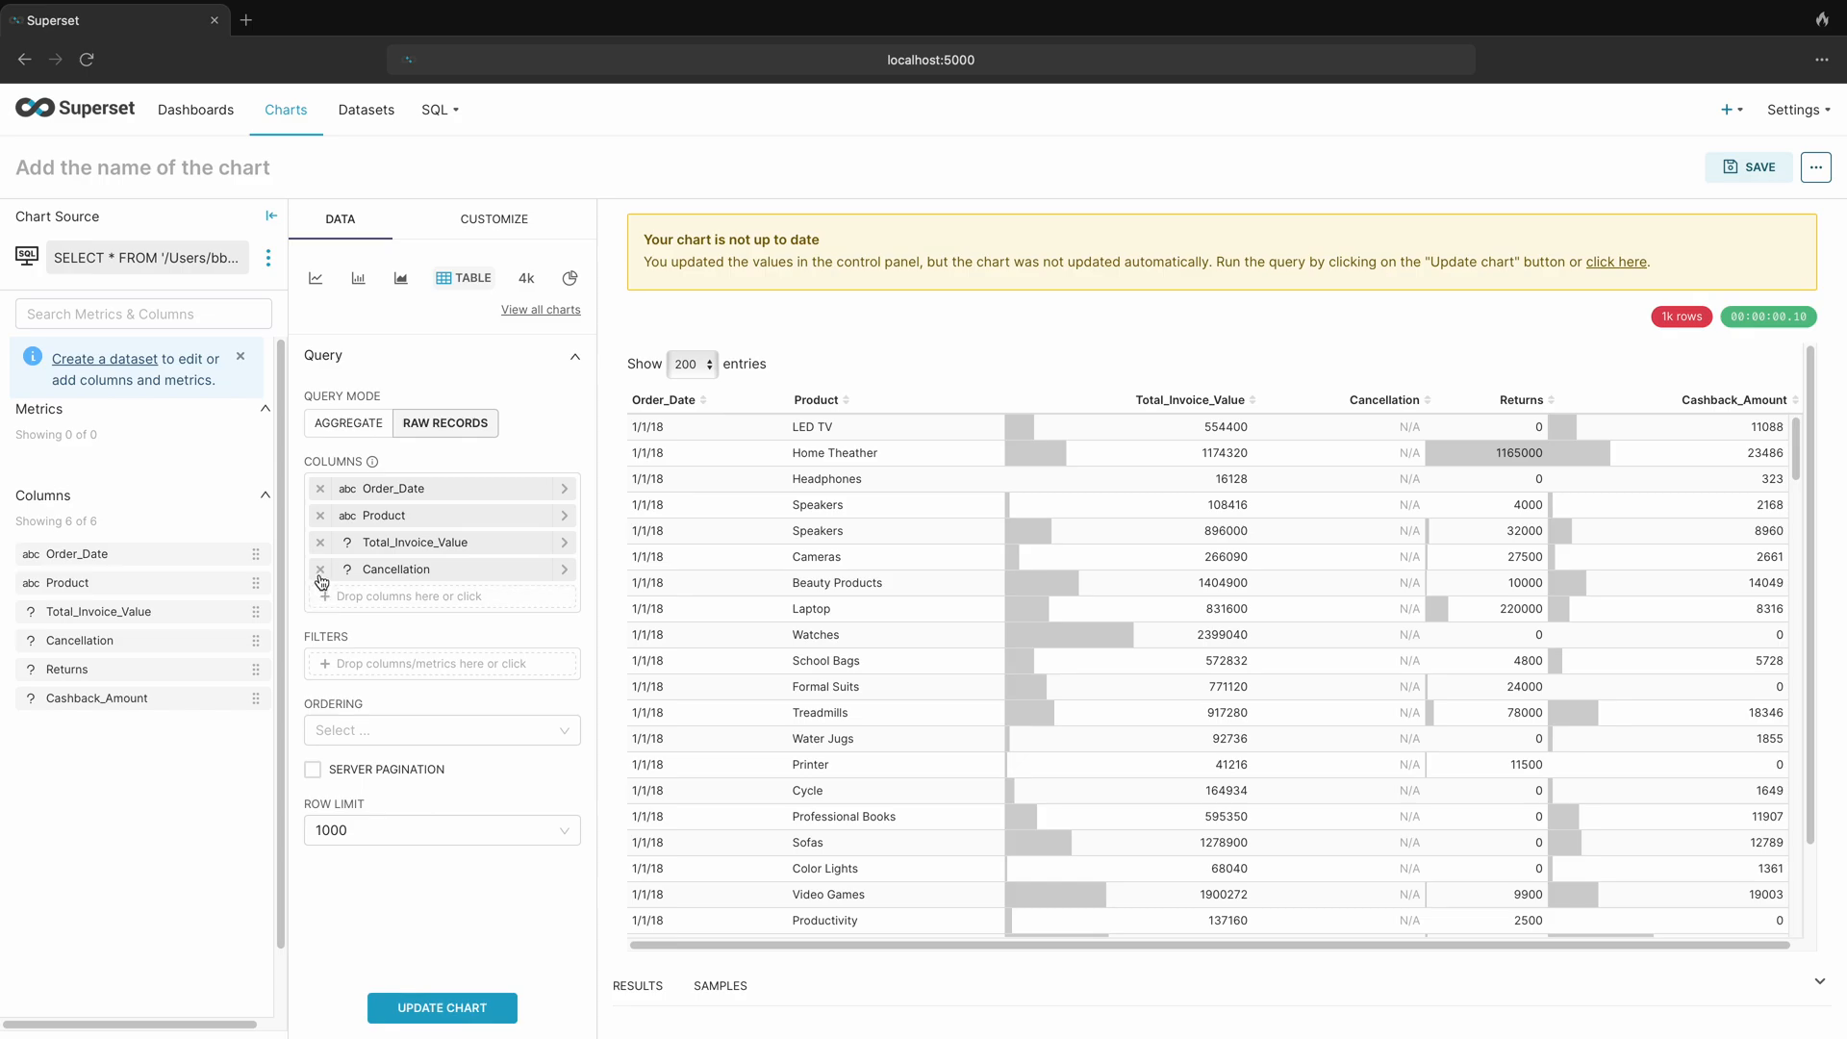
pyautogui.click(319, 543)
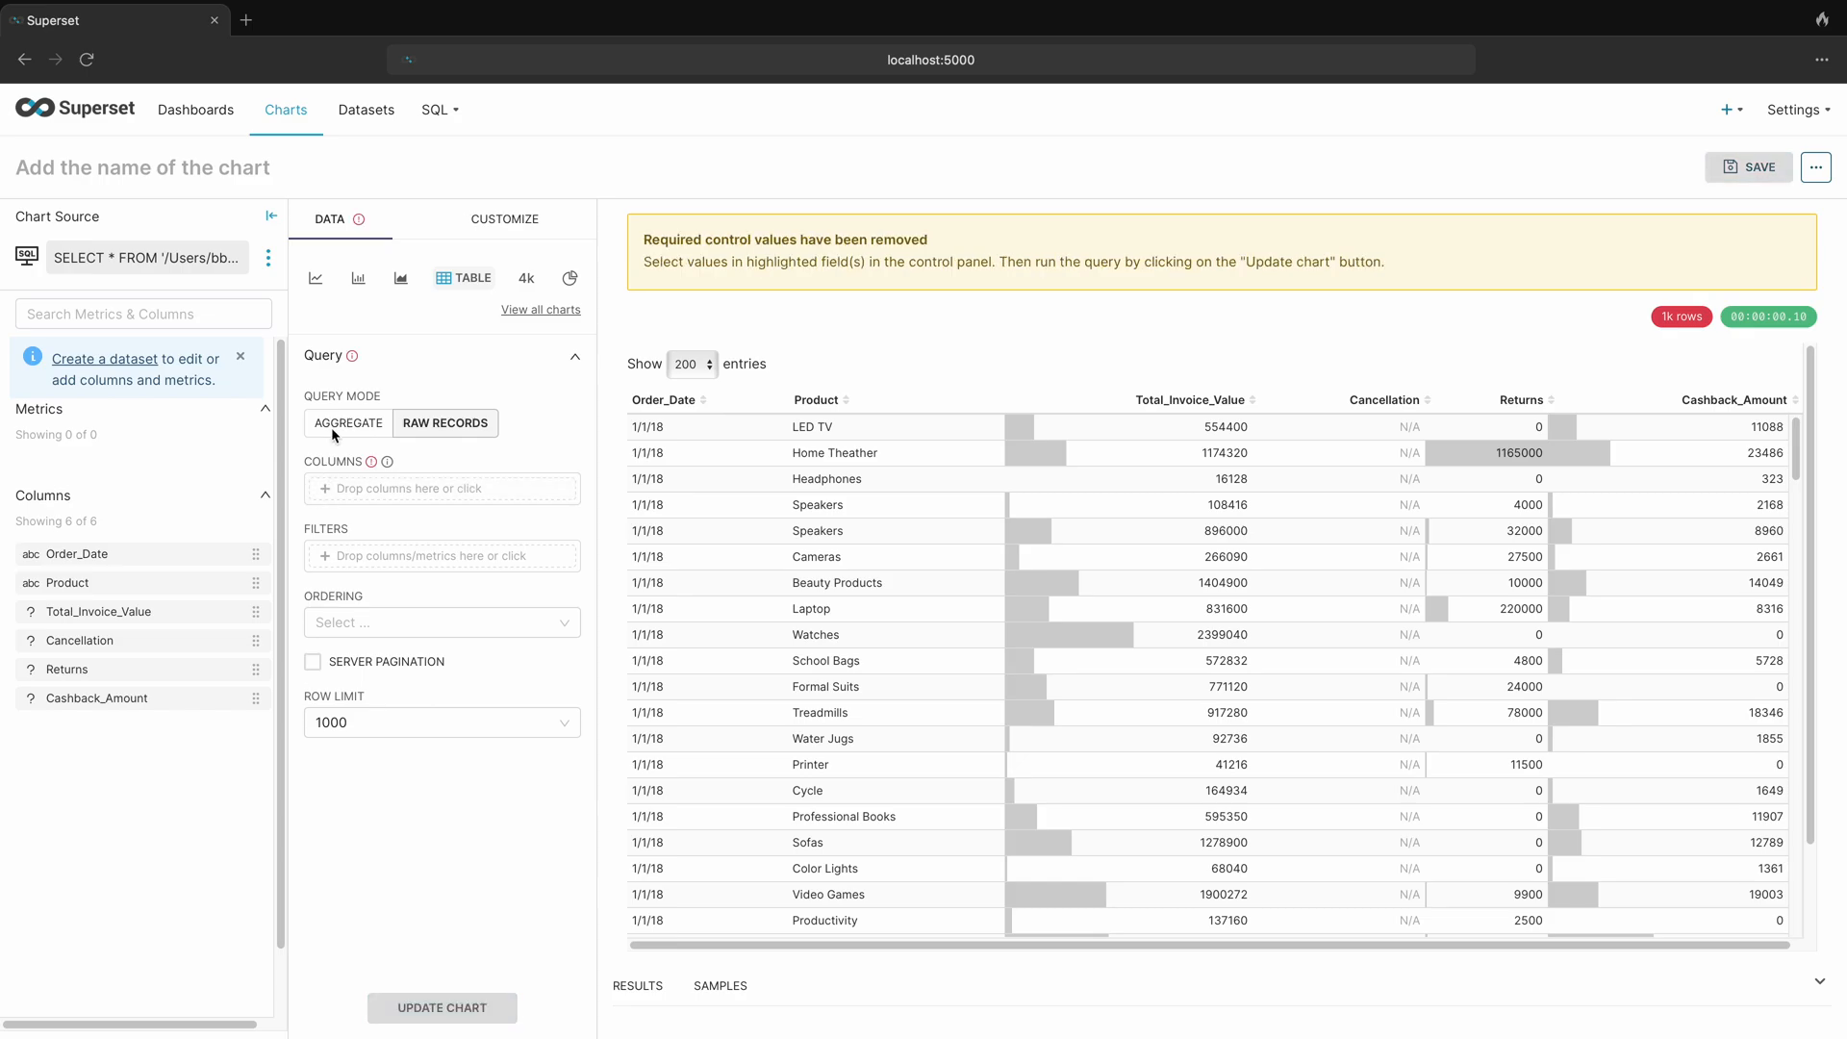
pyautogui.click(541, 310)
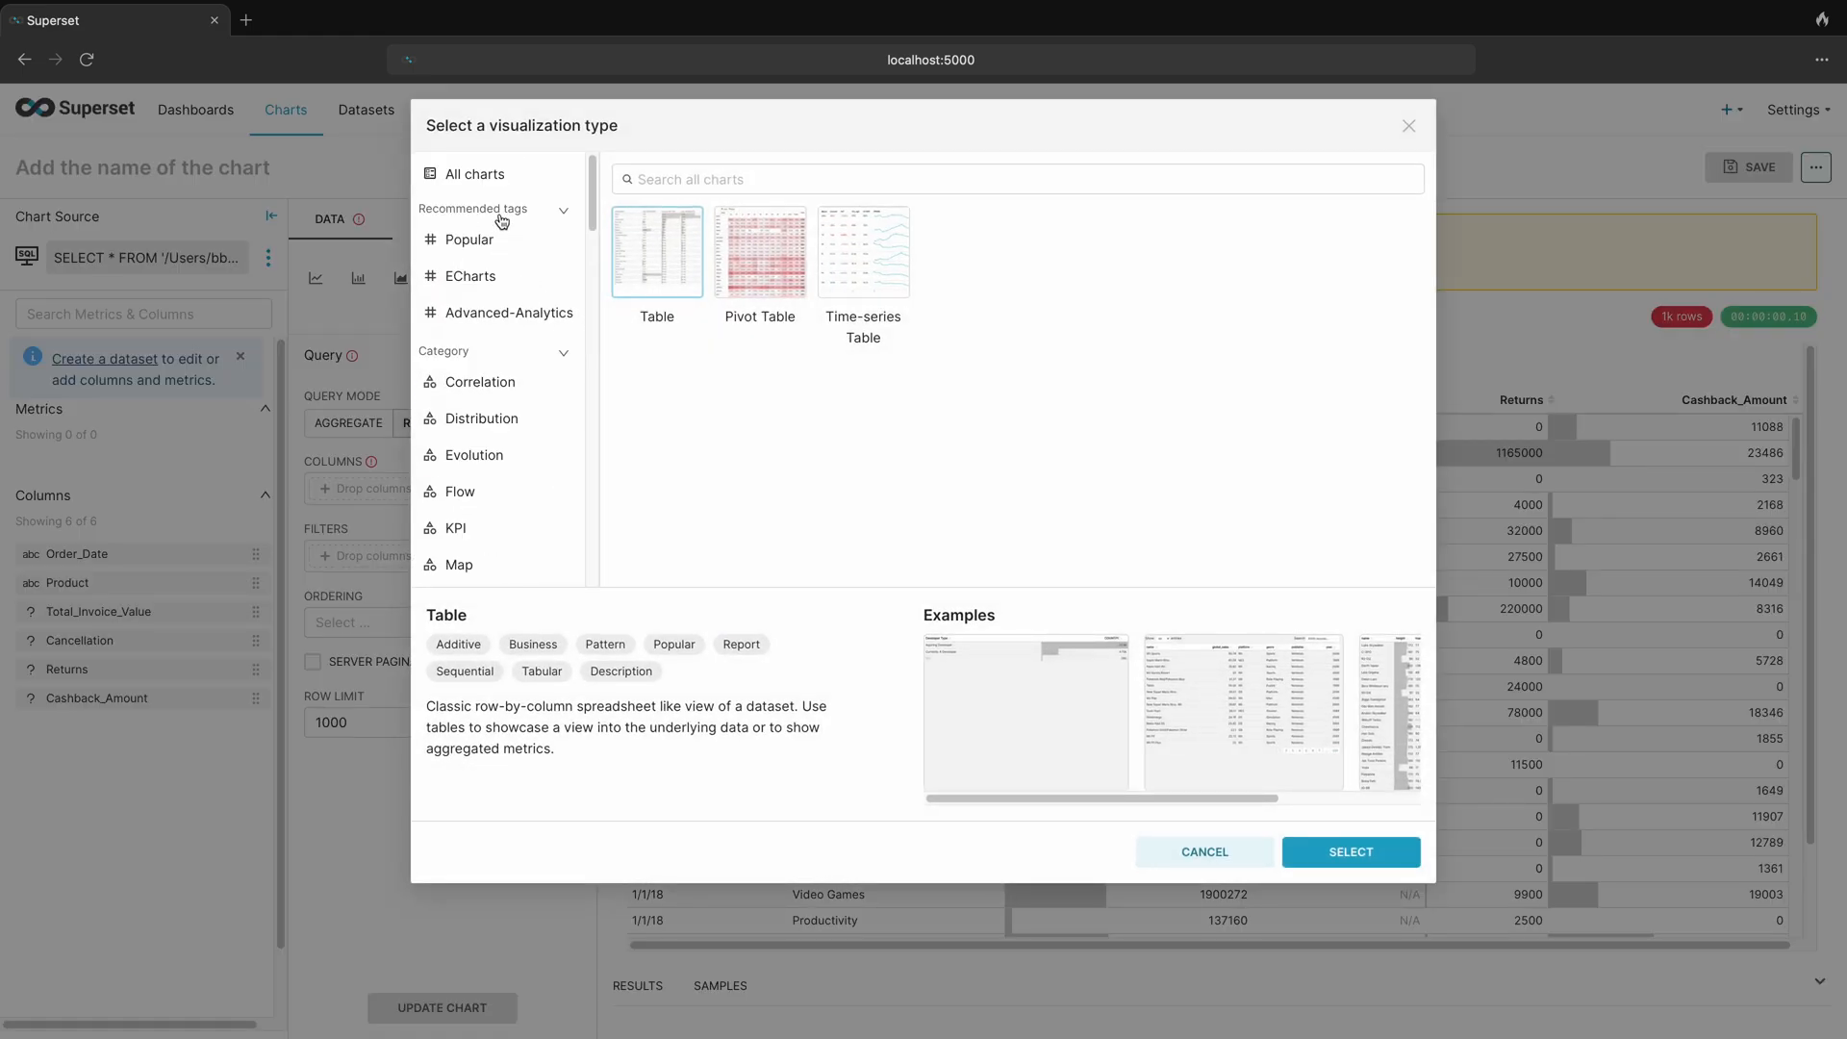
# Choose Big Number from all chart types as the visualization
pyautogui.click(473, 174)
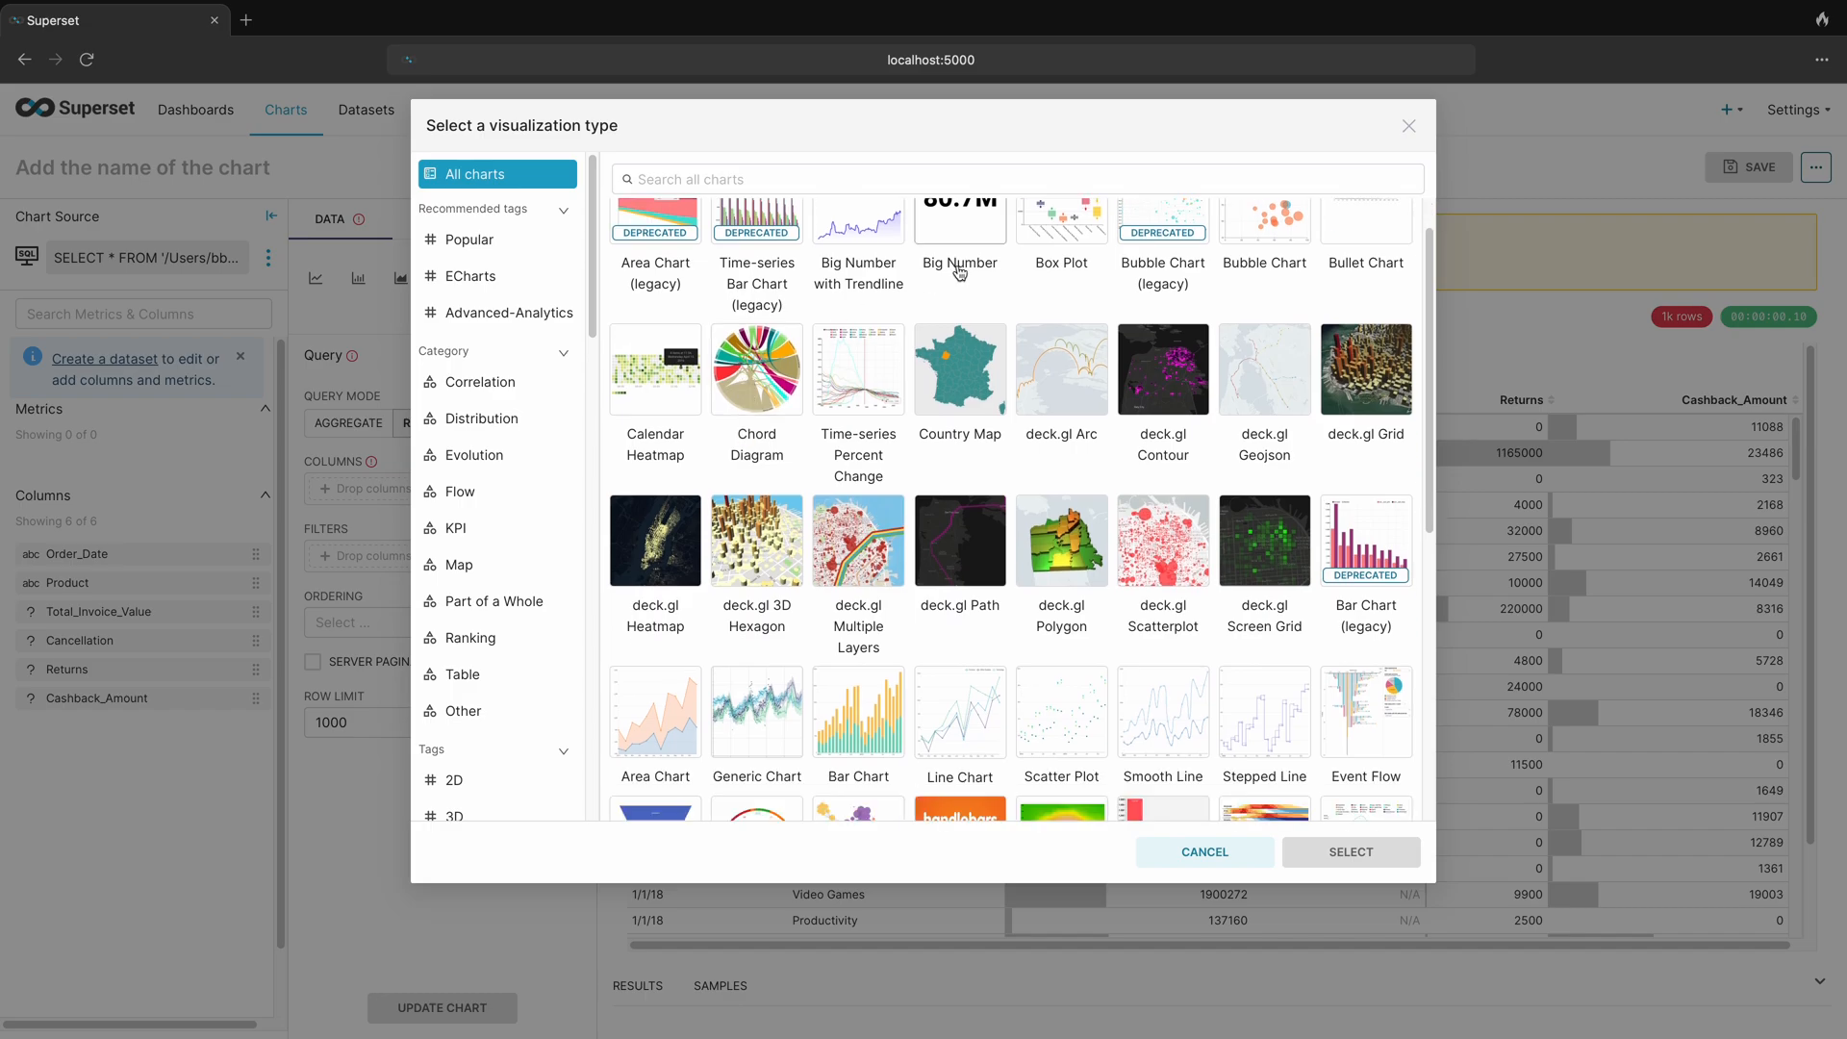
pyautogui.click(958, 219)
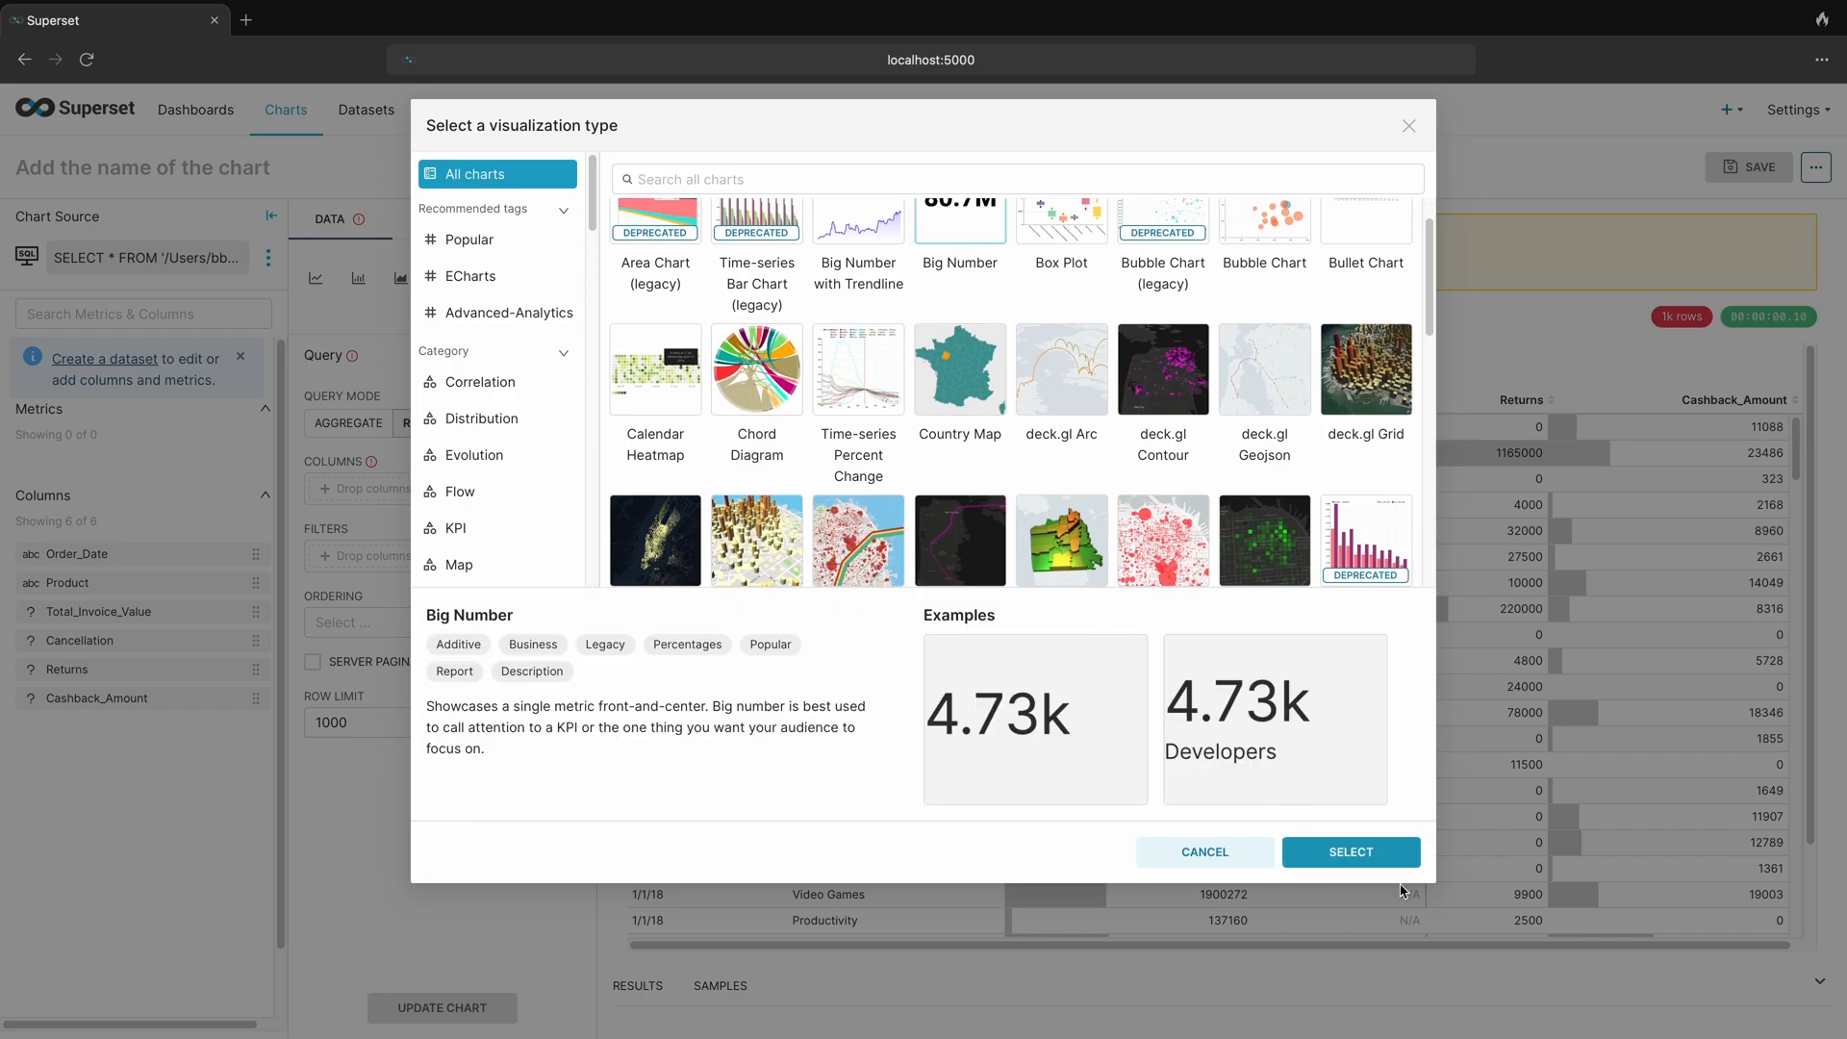
pyautogui.click(1351, 852)
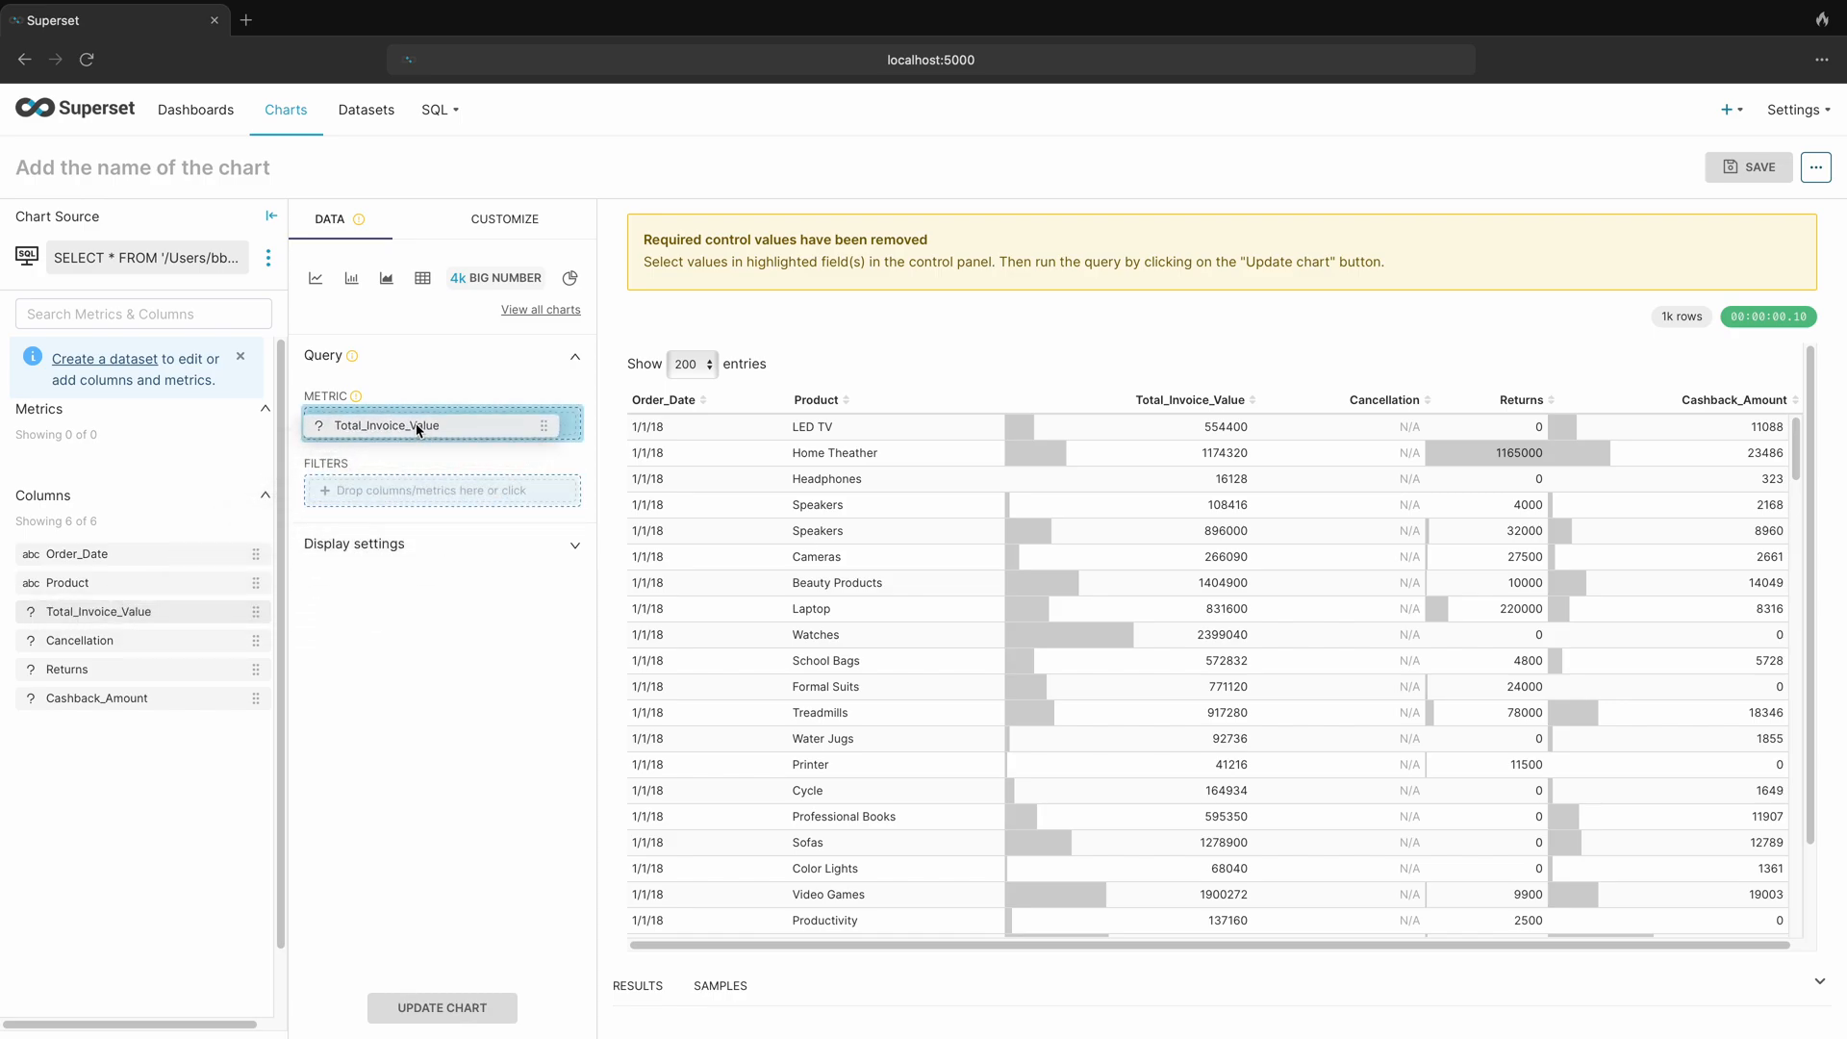
# Set the metric to SUM(Total_Invoice_Value)
pyautogui.click(440, 423)
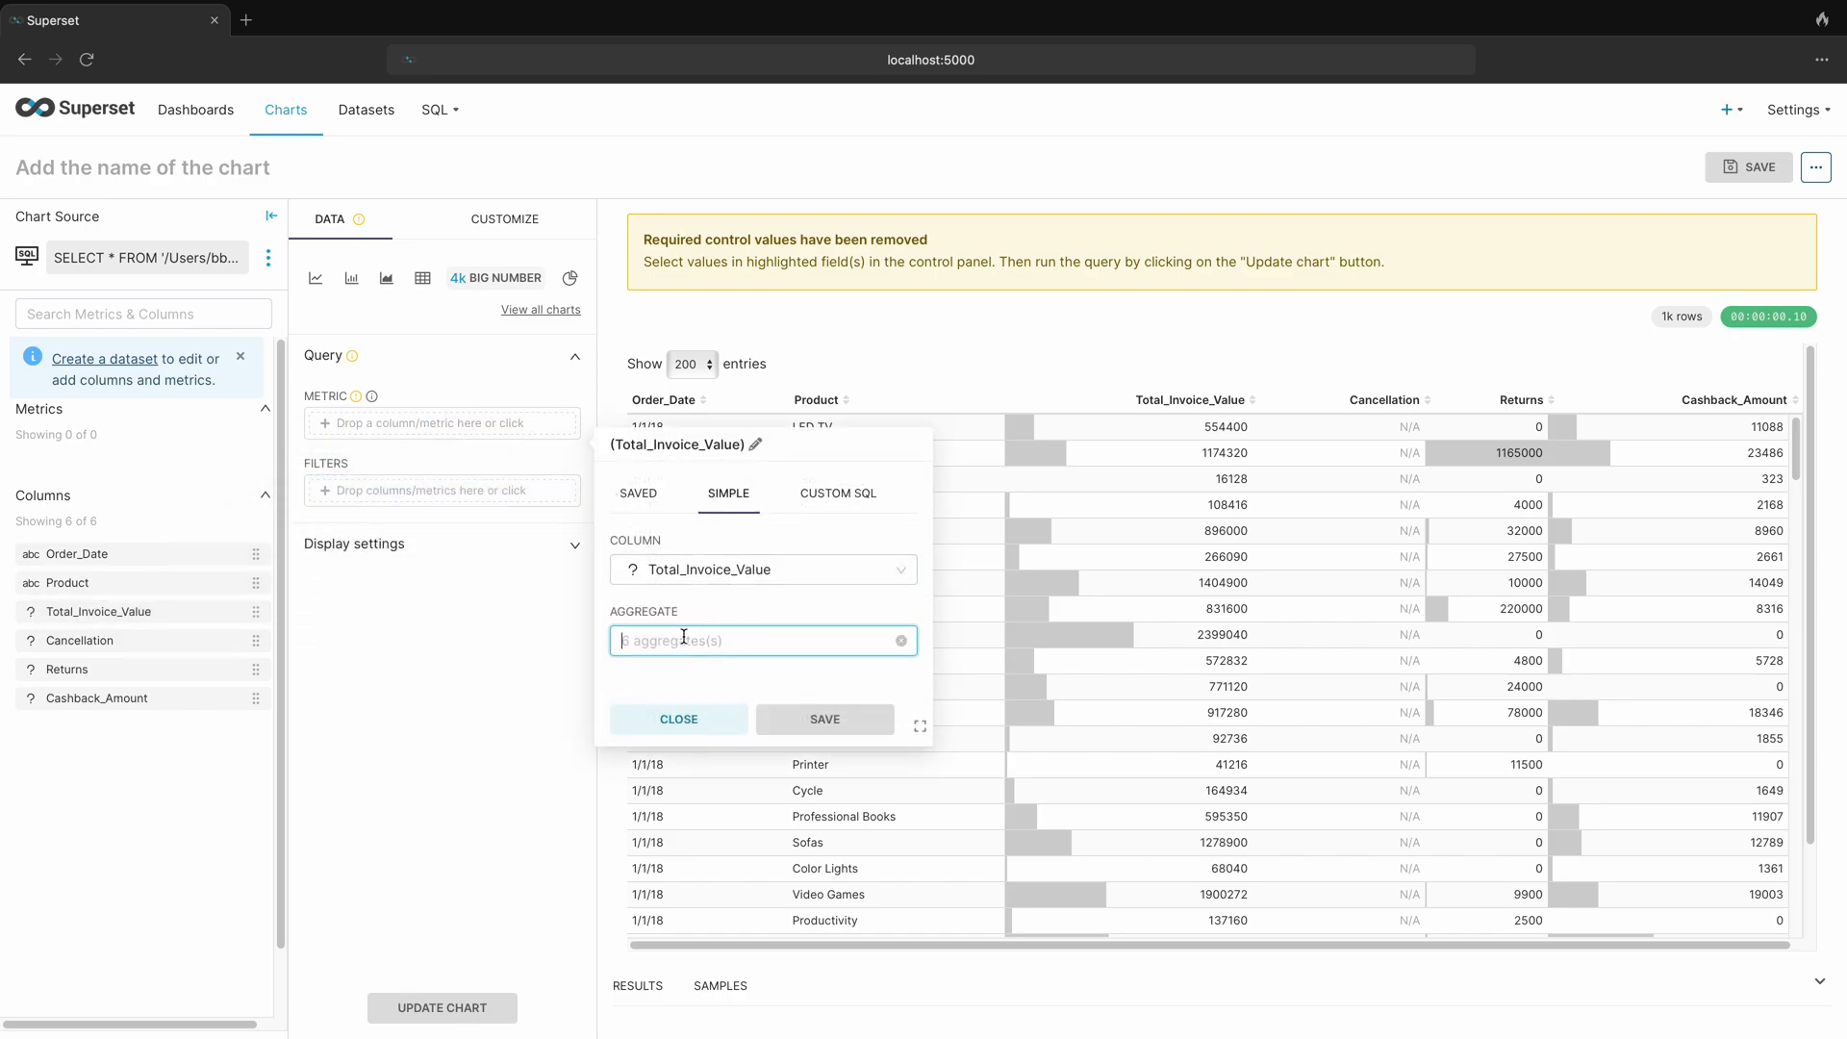
pyautogui.write('s')
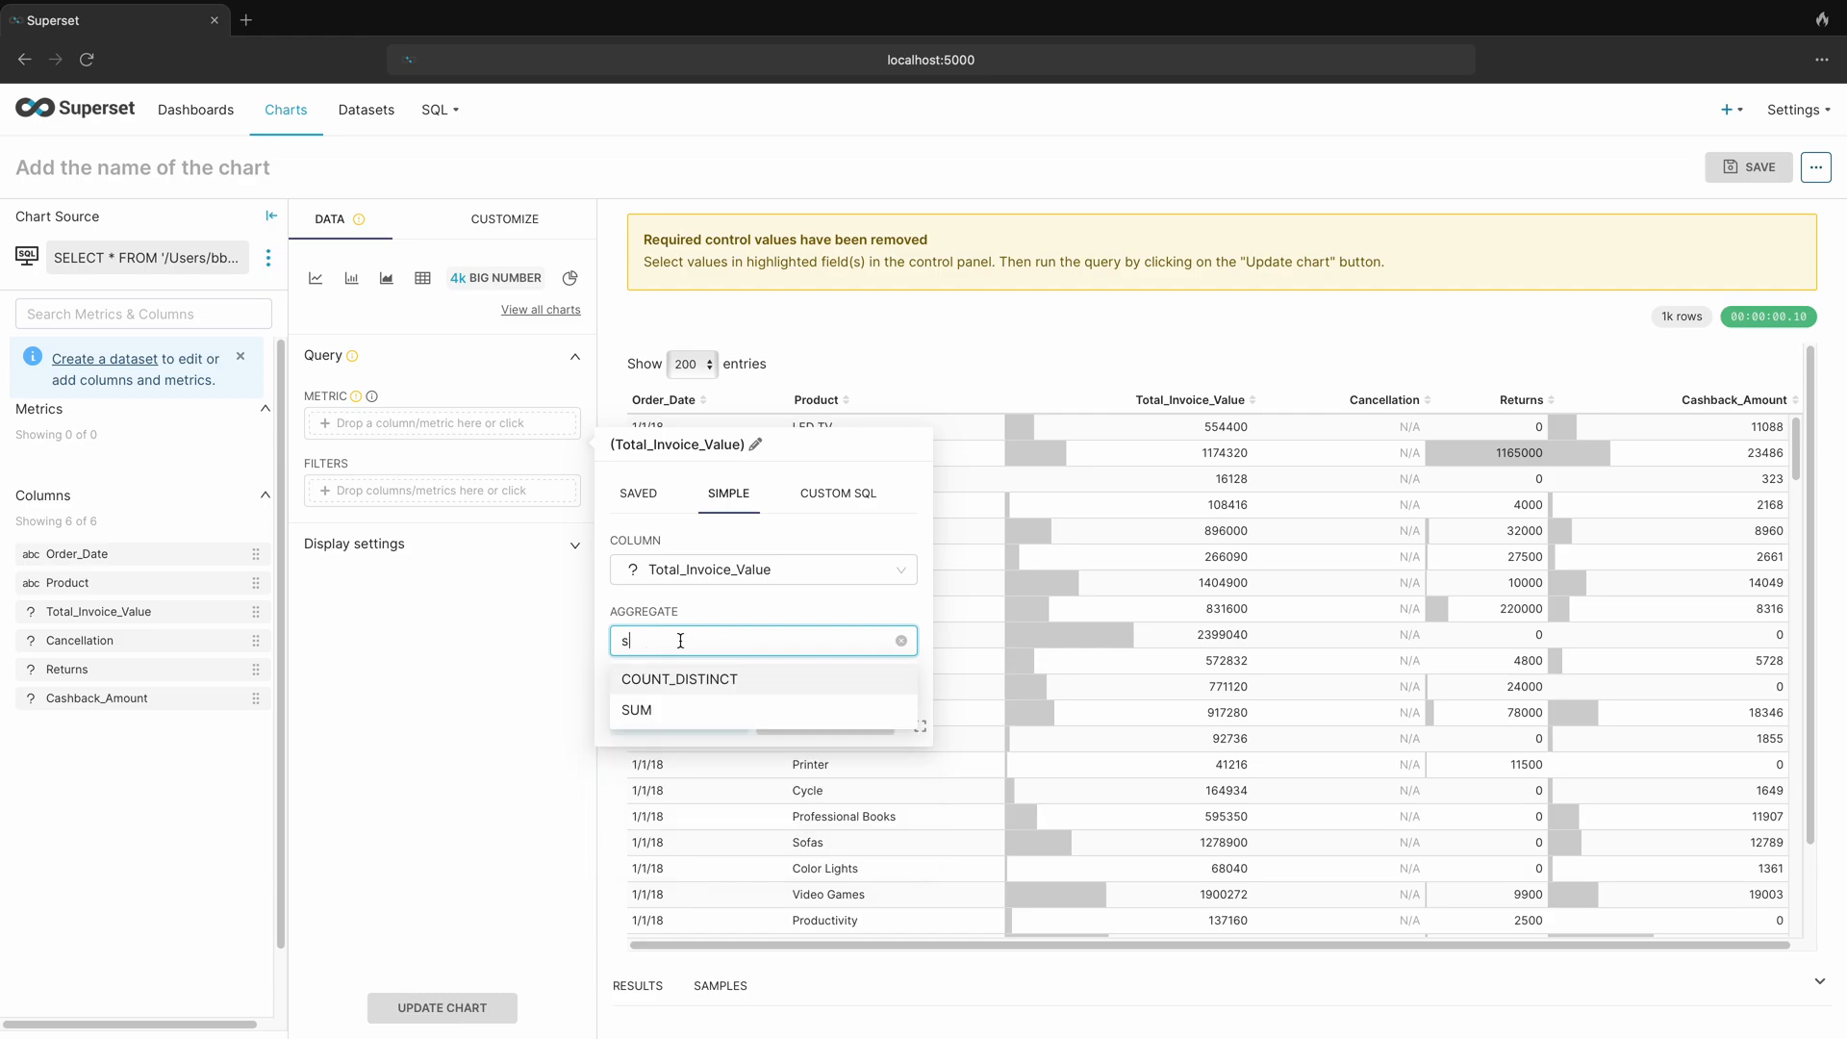
pyautogui.click(637, 710)
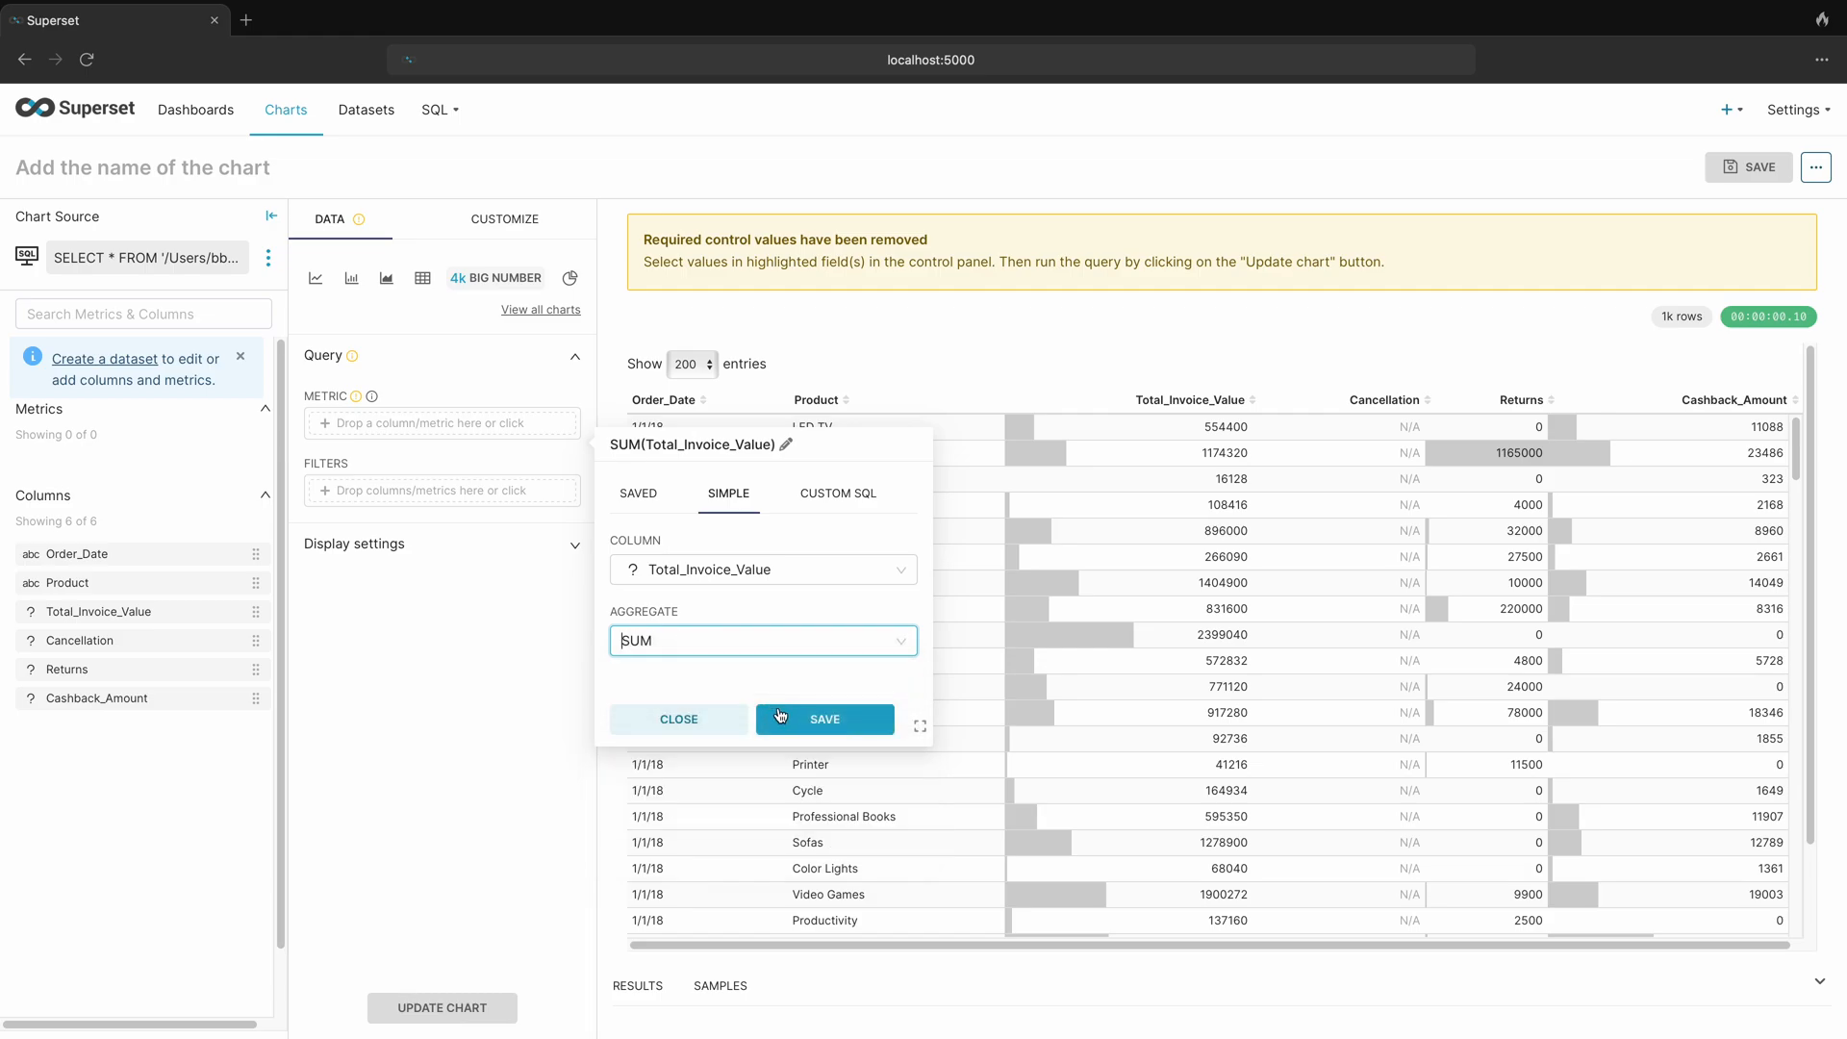
pyautogui.click(825, 718)
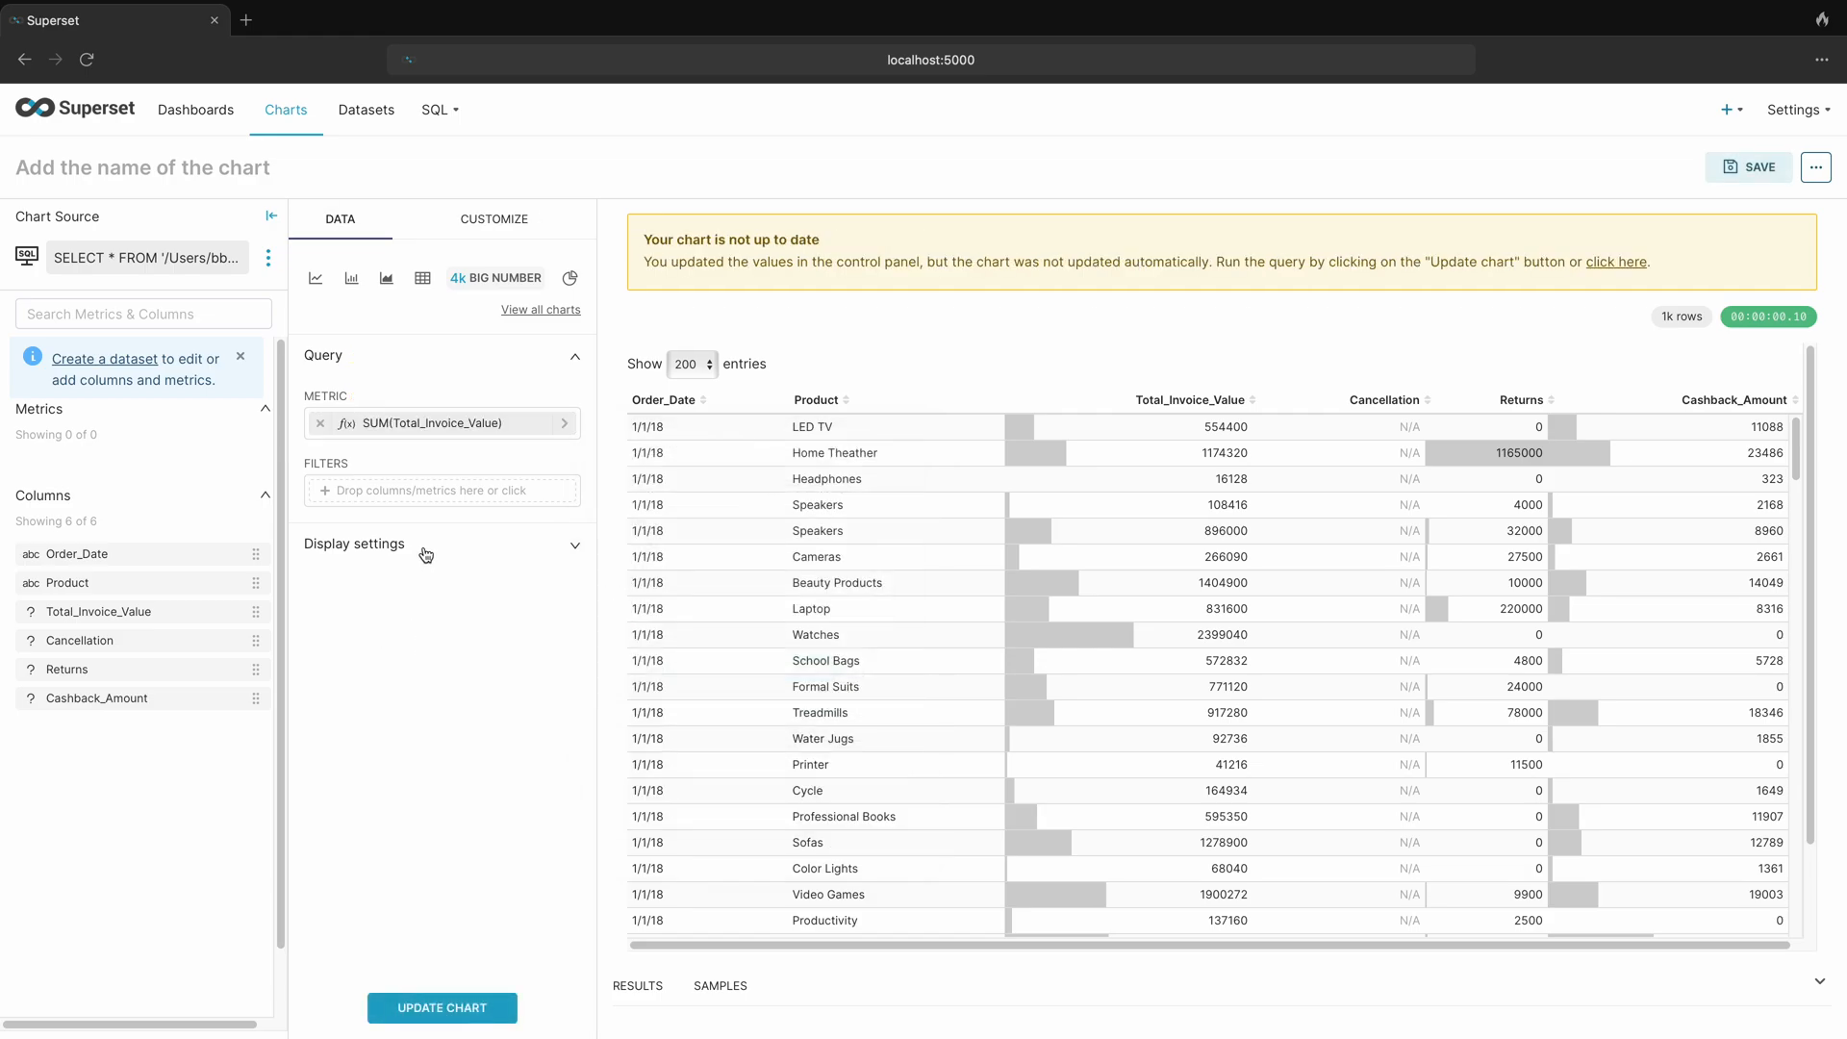
# Add the subheader 'Total Sales For The Year' and refresh the chart to show 3.95B
pyautogui.click(354, 543)
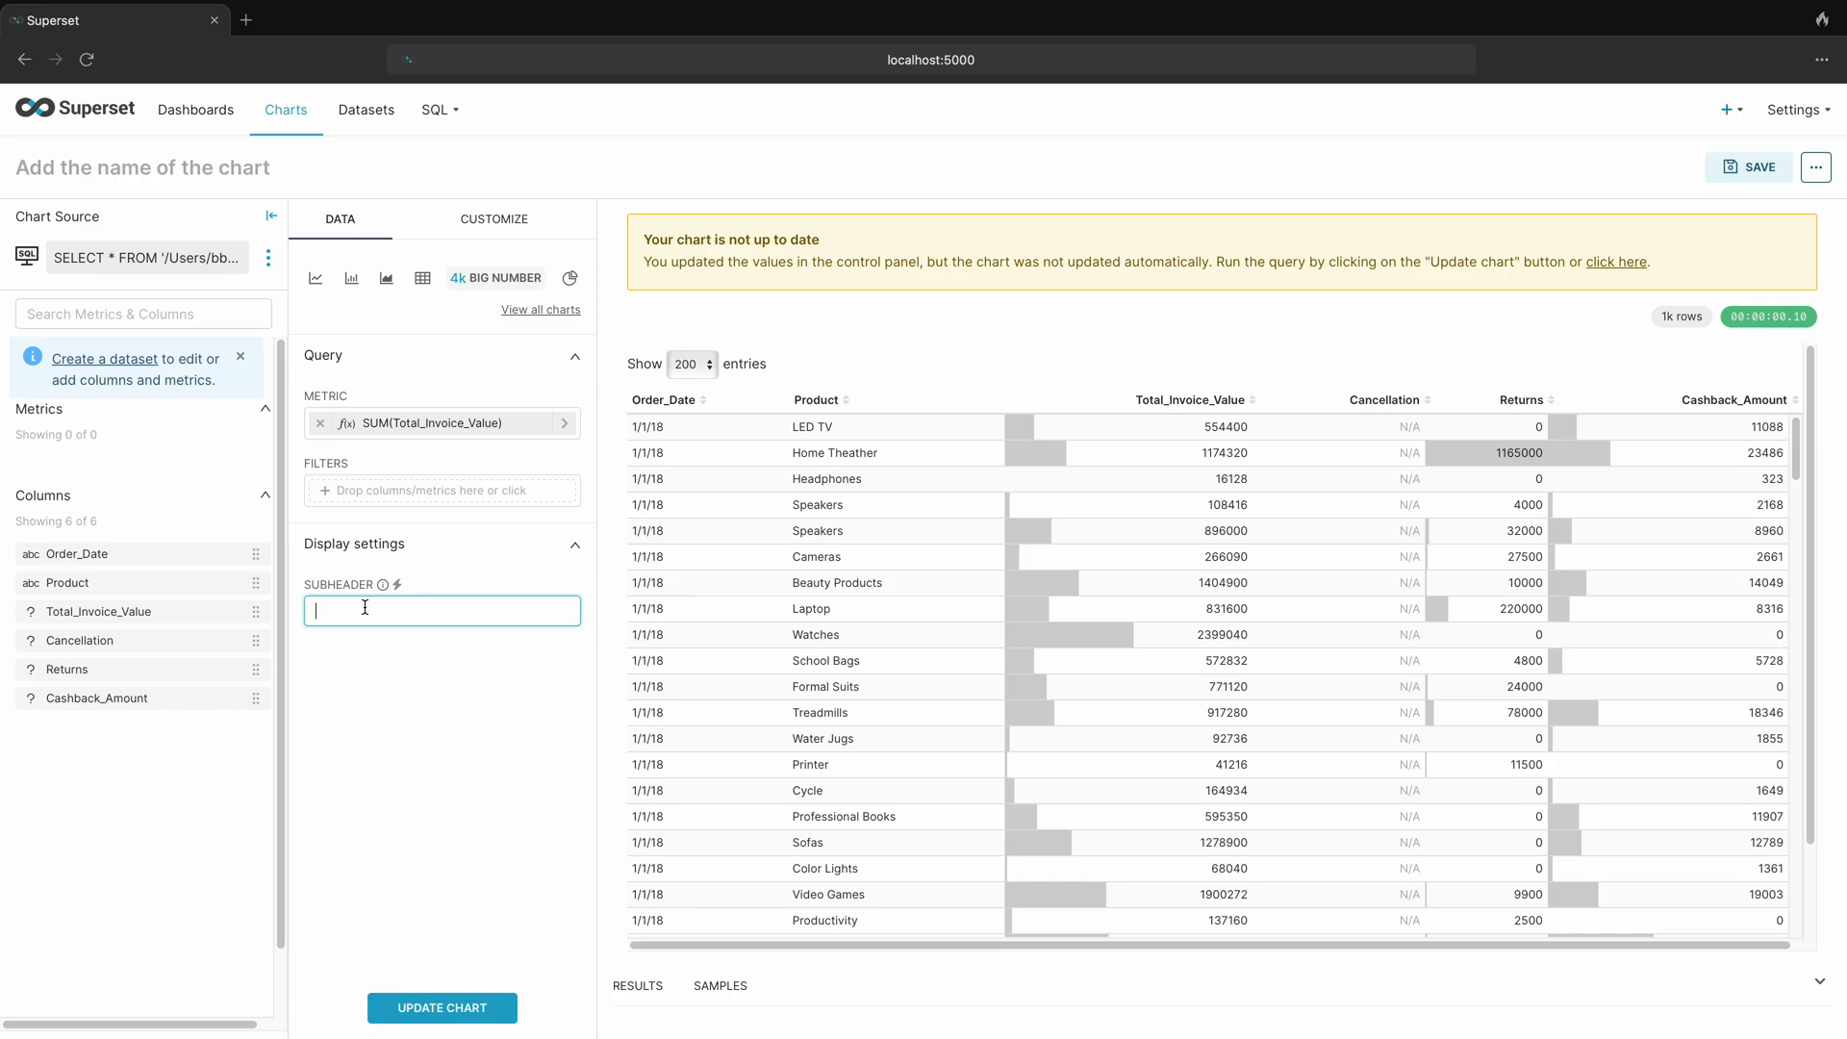
pyautogui.write('Tota')
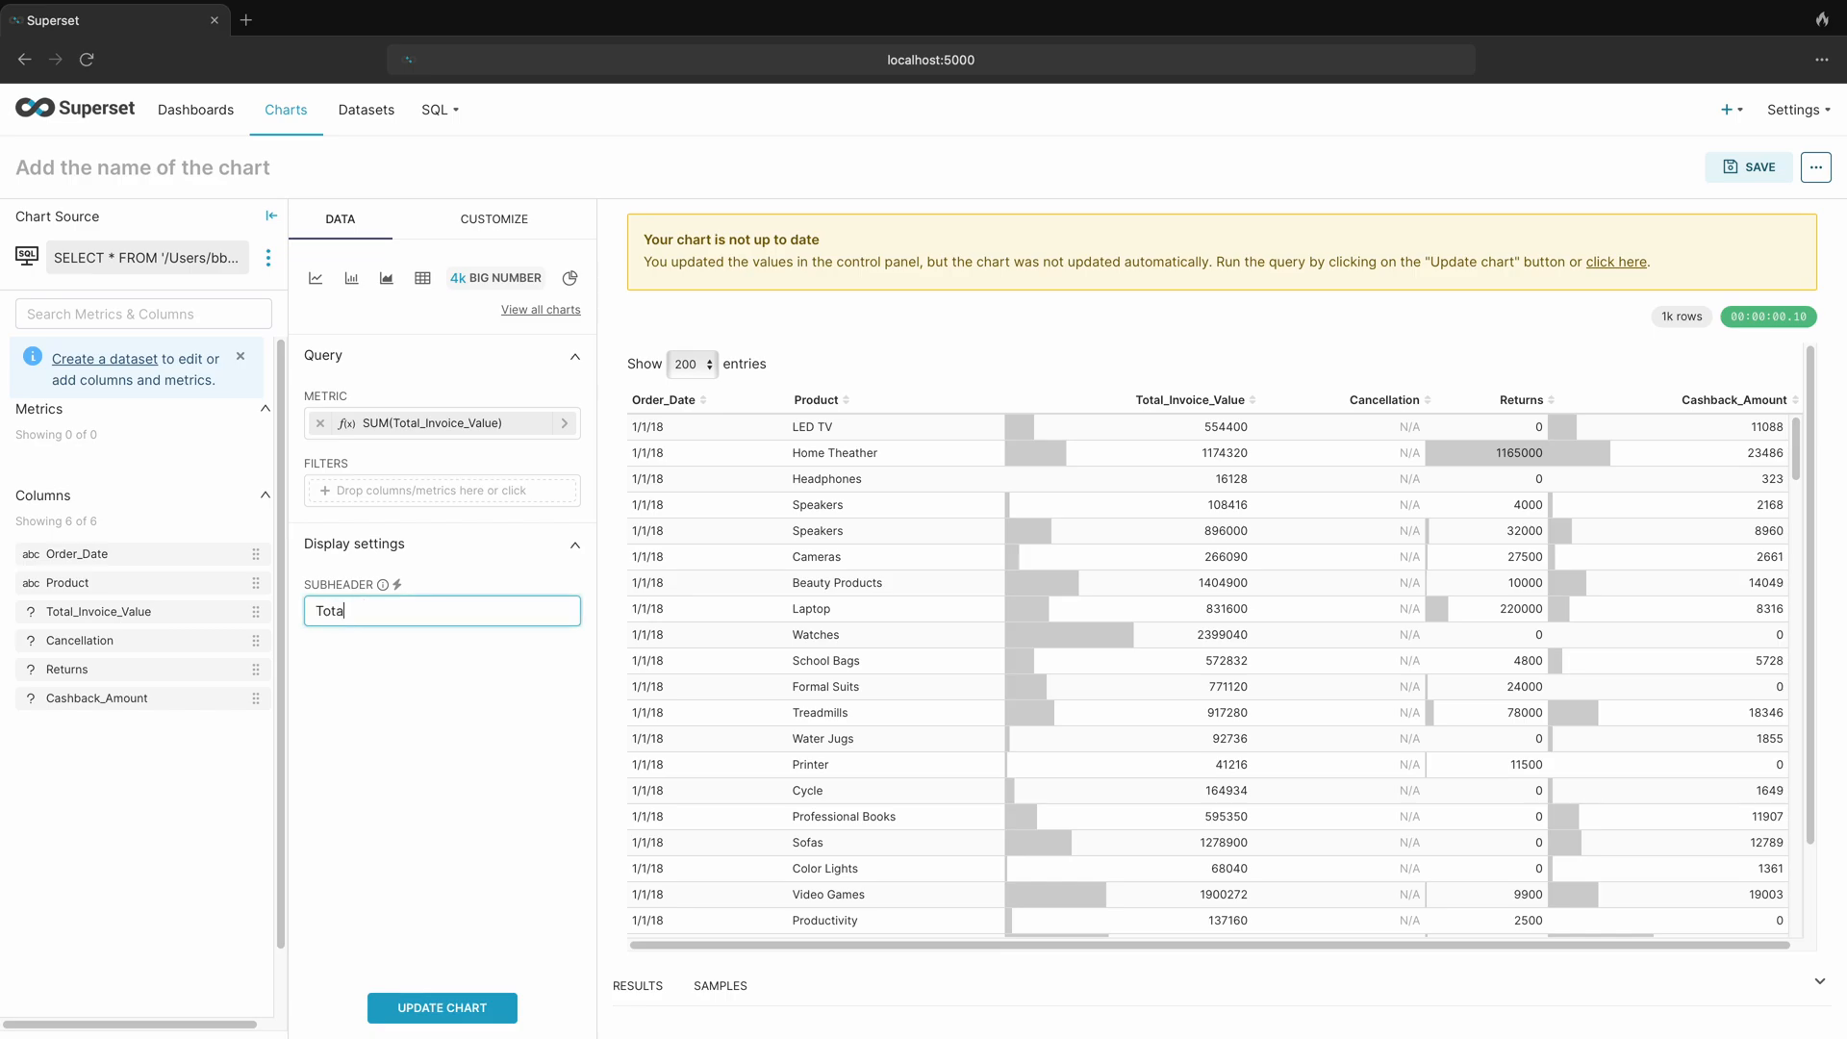
pyautogui.write('l')
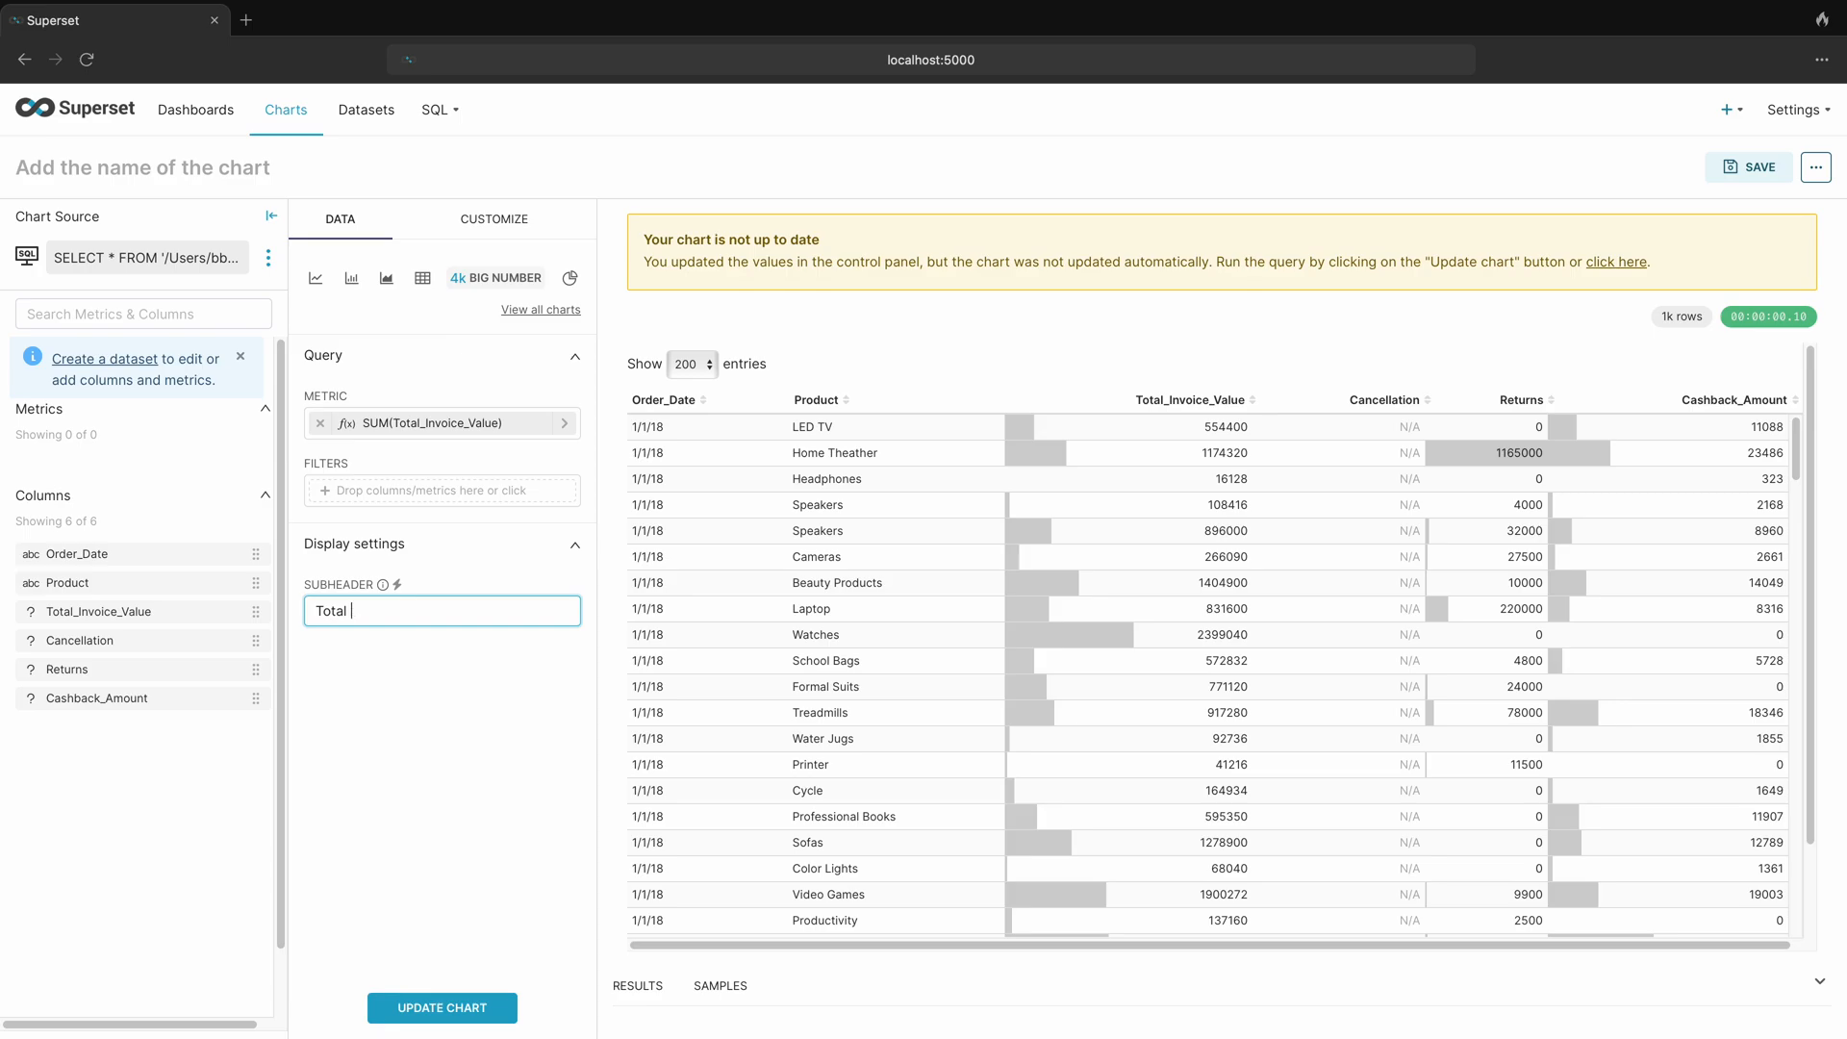
pyautogui.write('Sales')
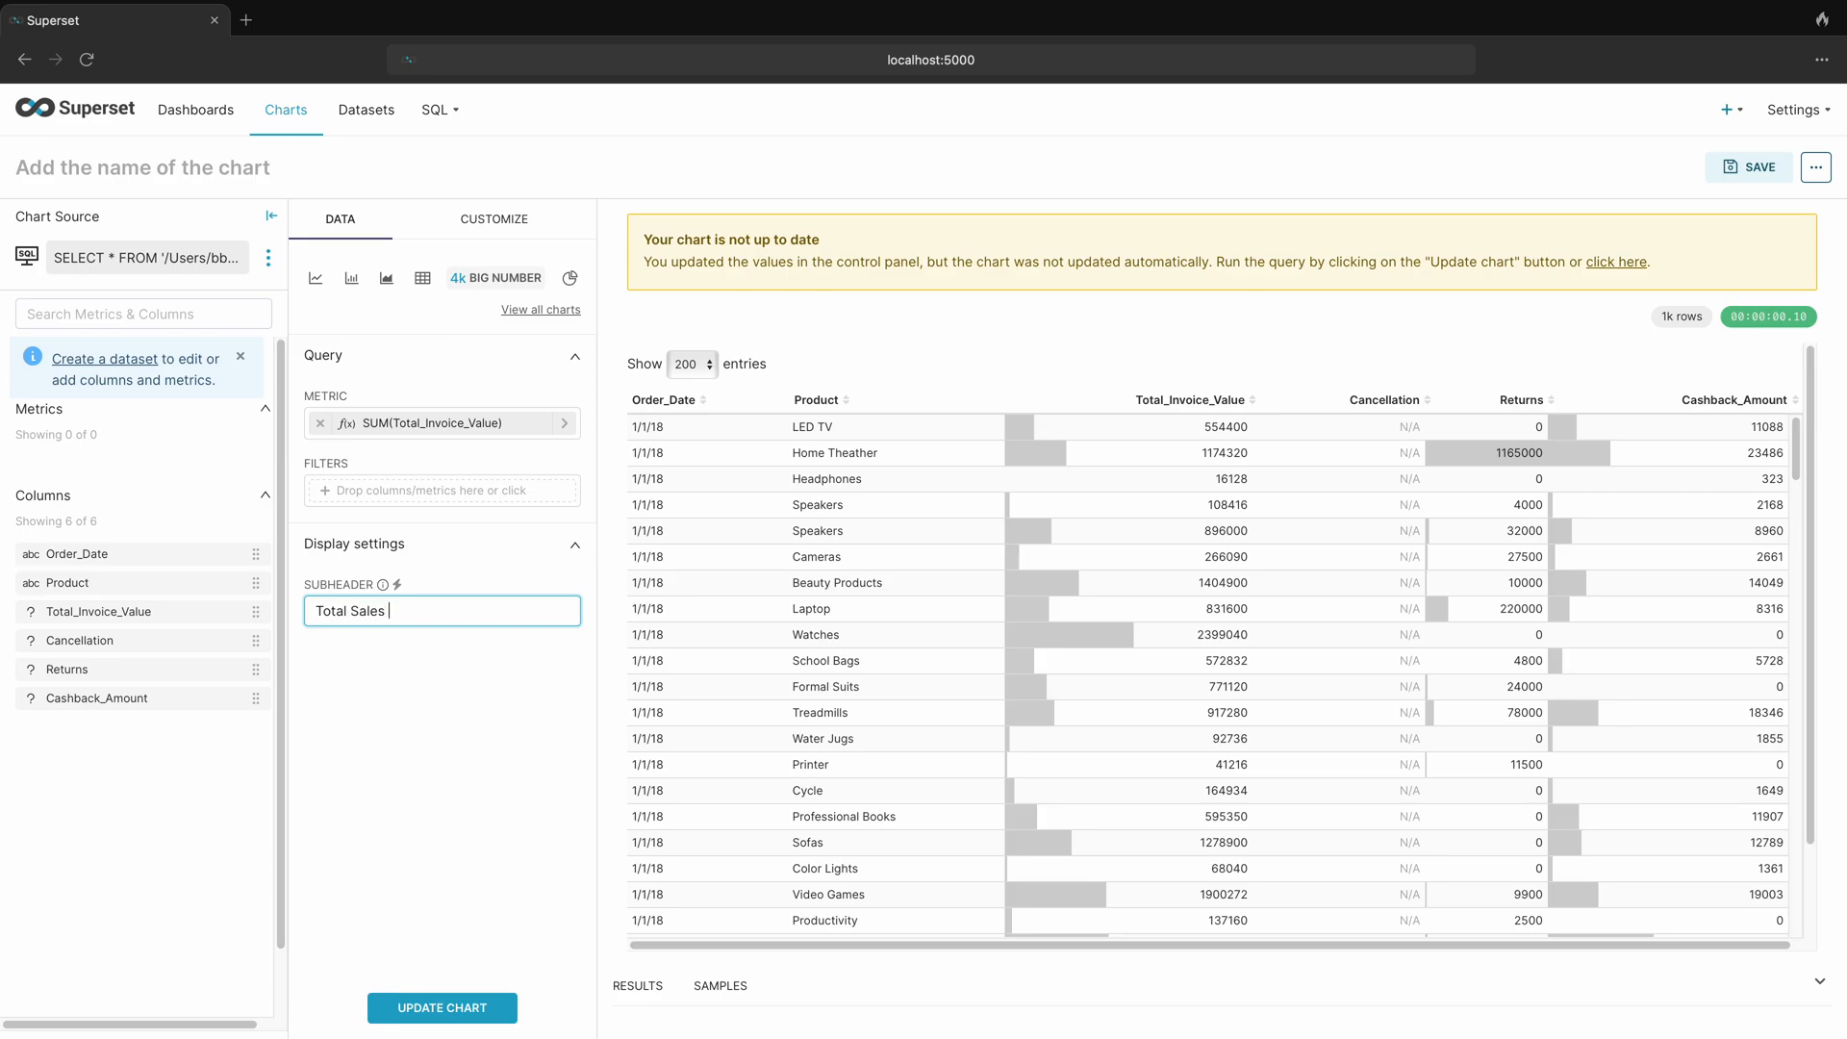
pyautogui.write('For The')
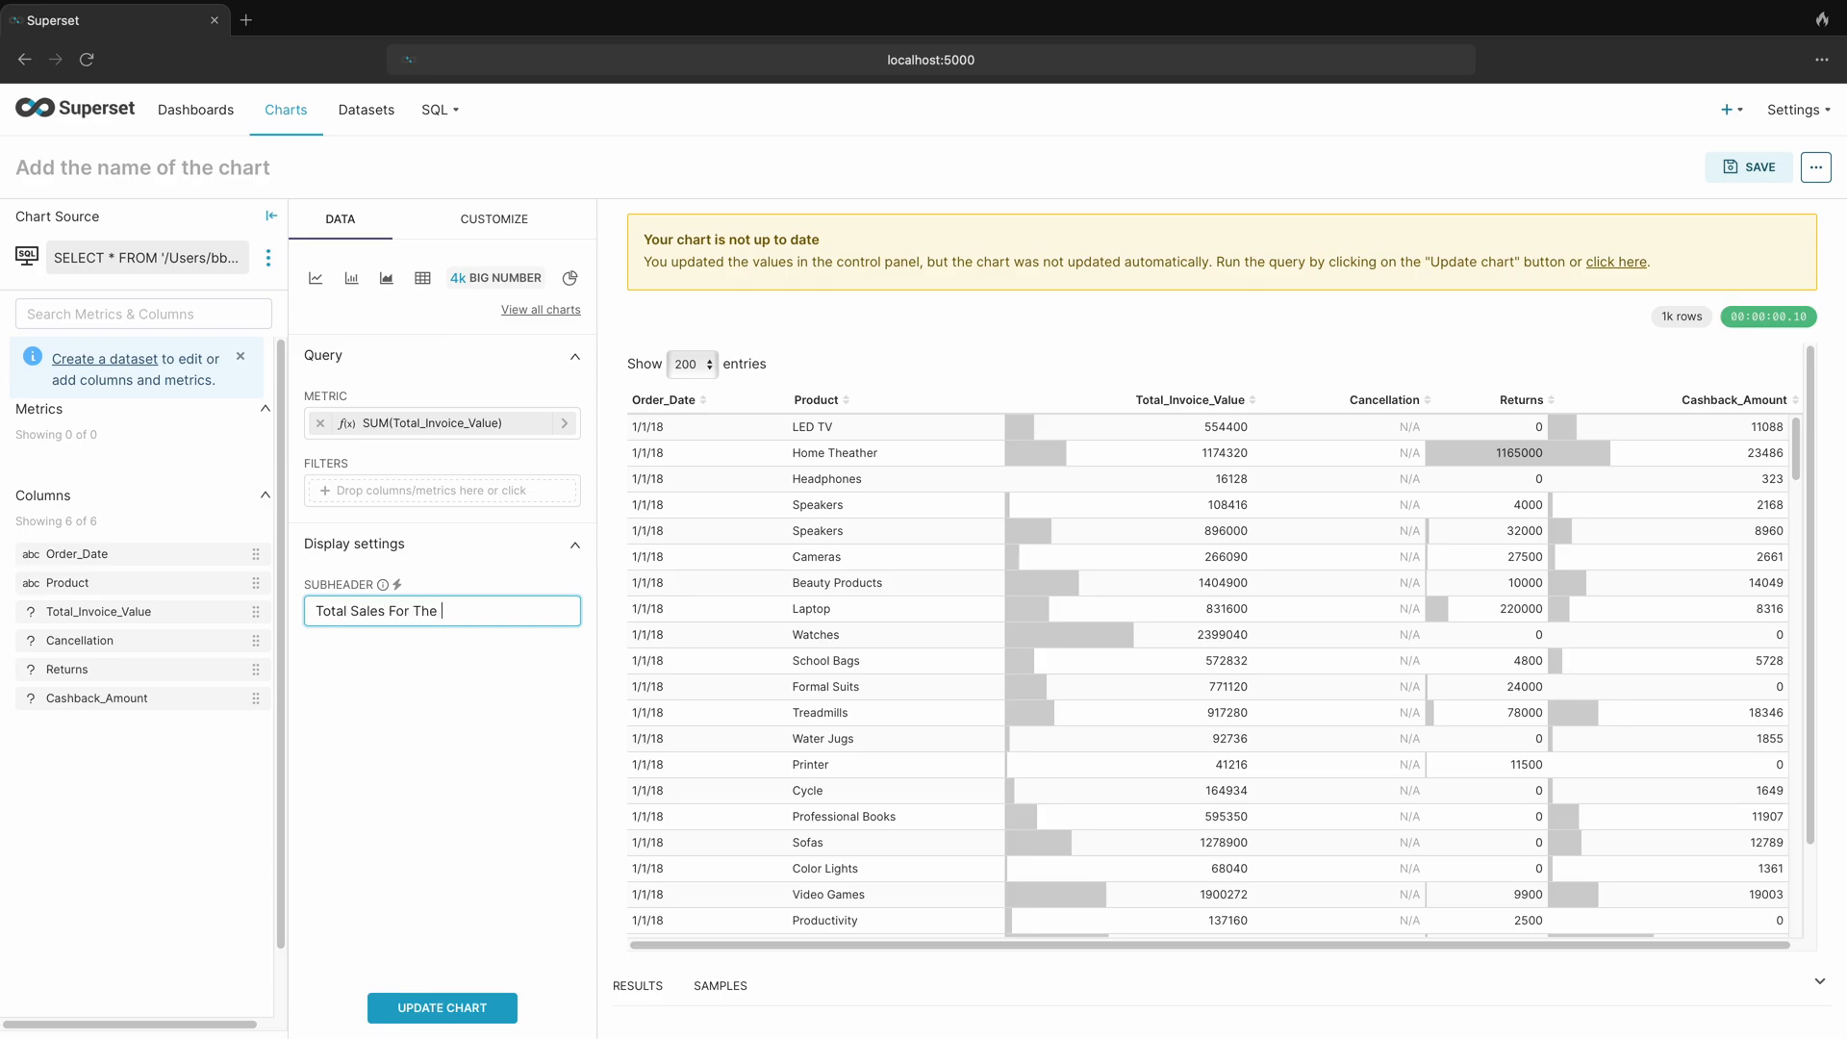
pyautogui.write('Year')
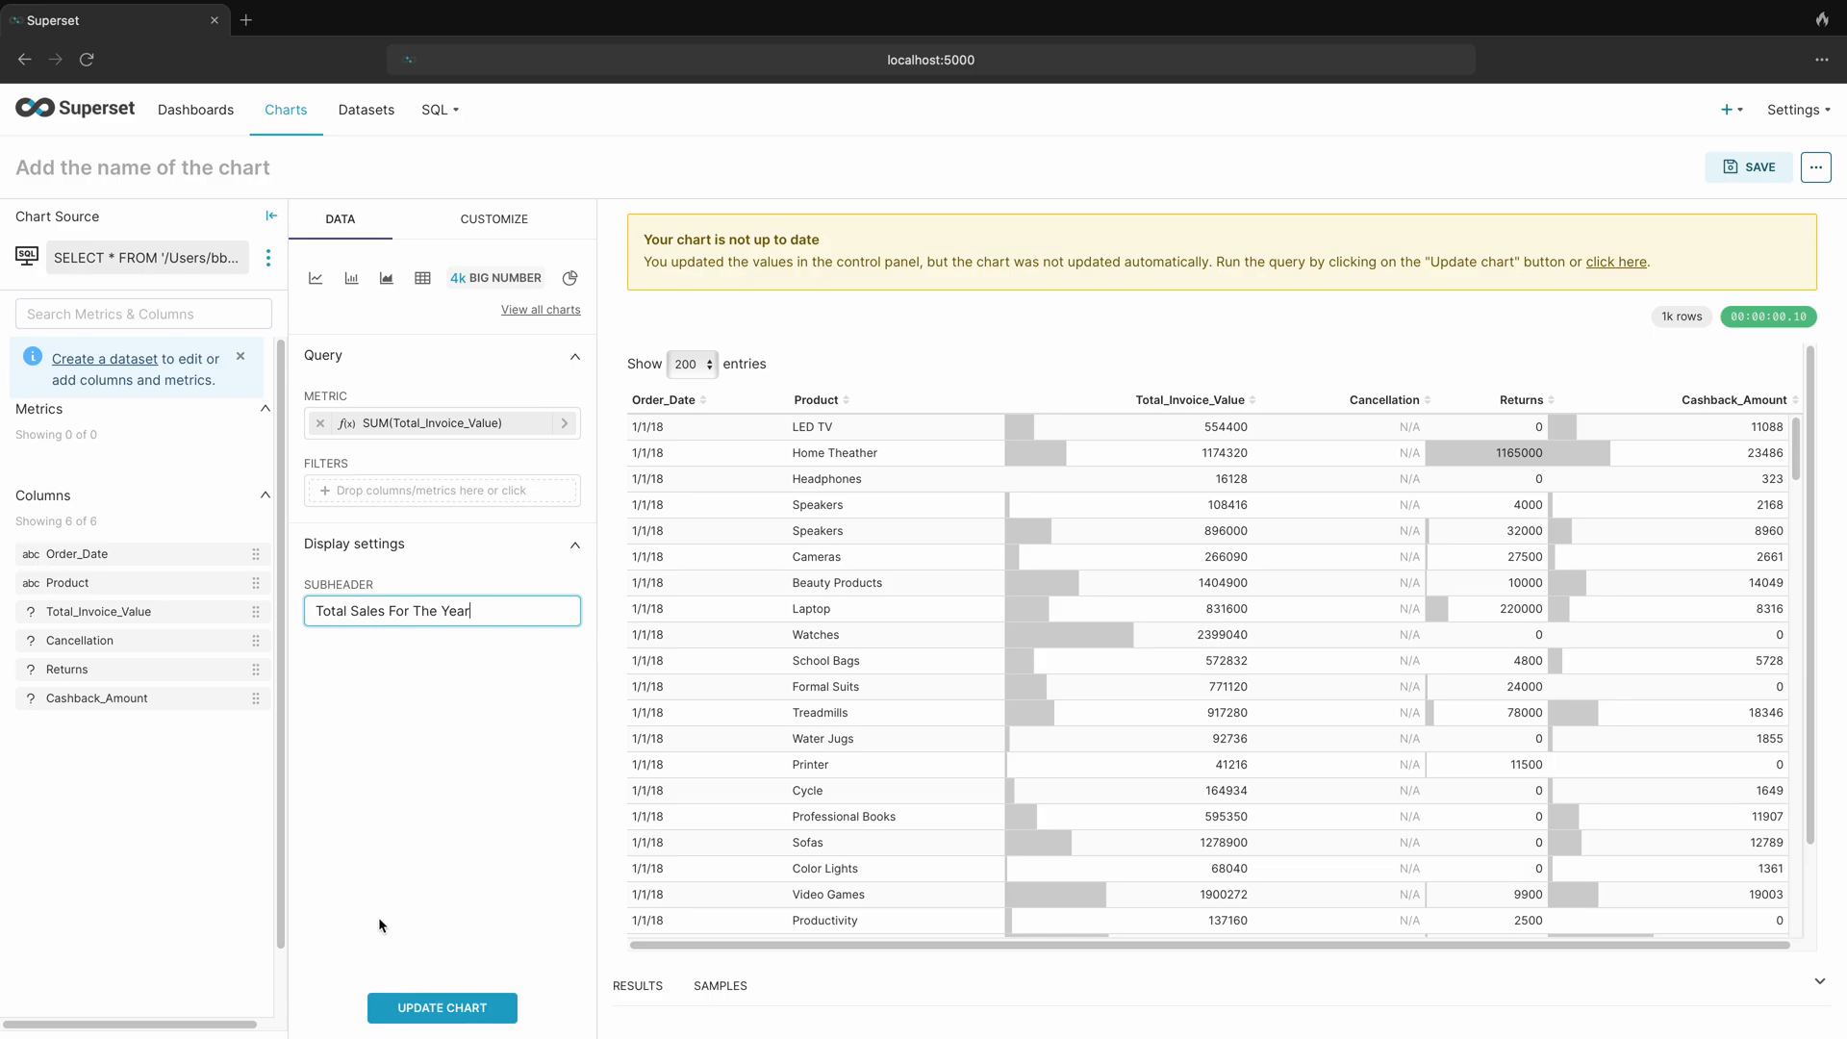
pyautogui.click(443, 1007)
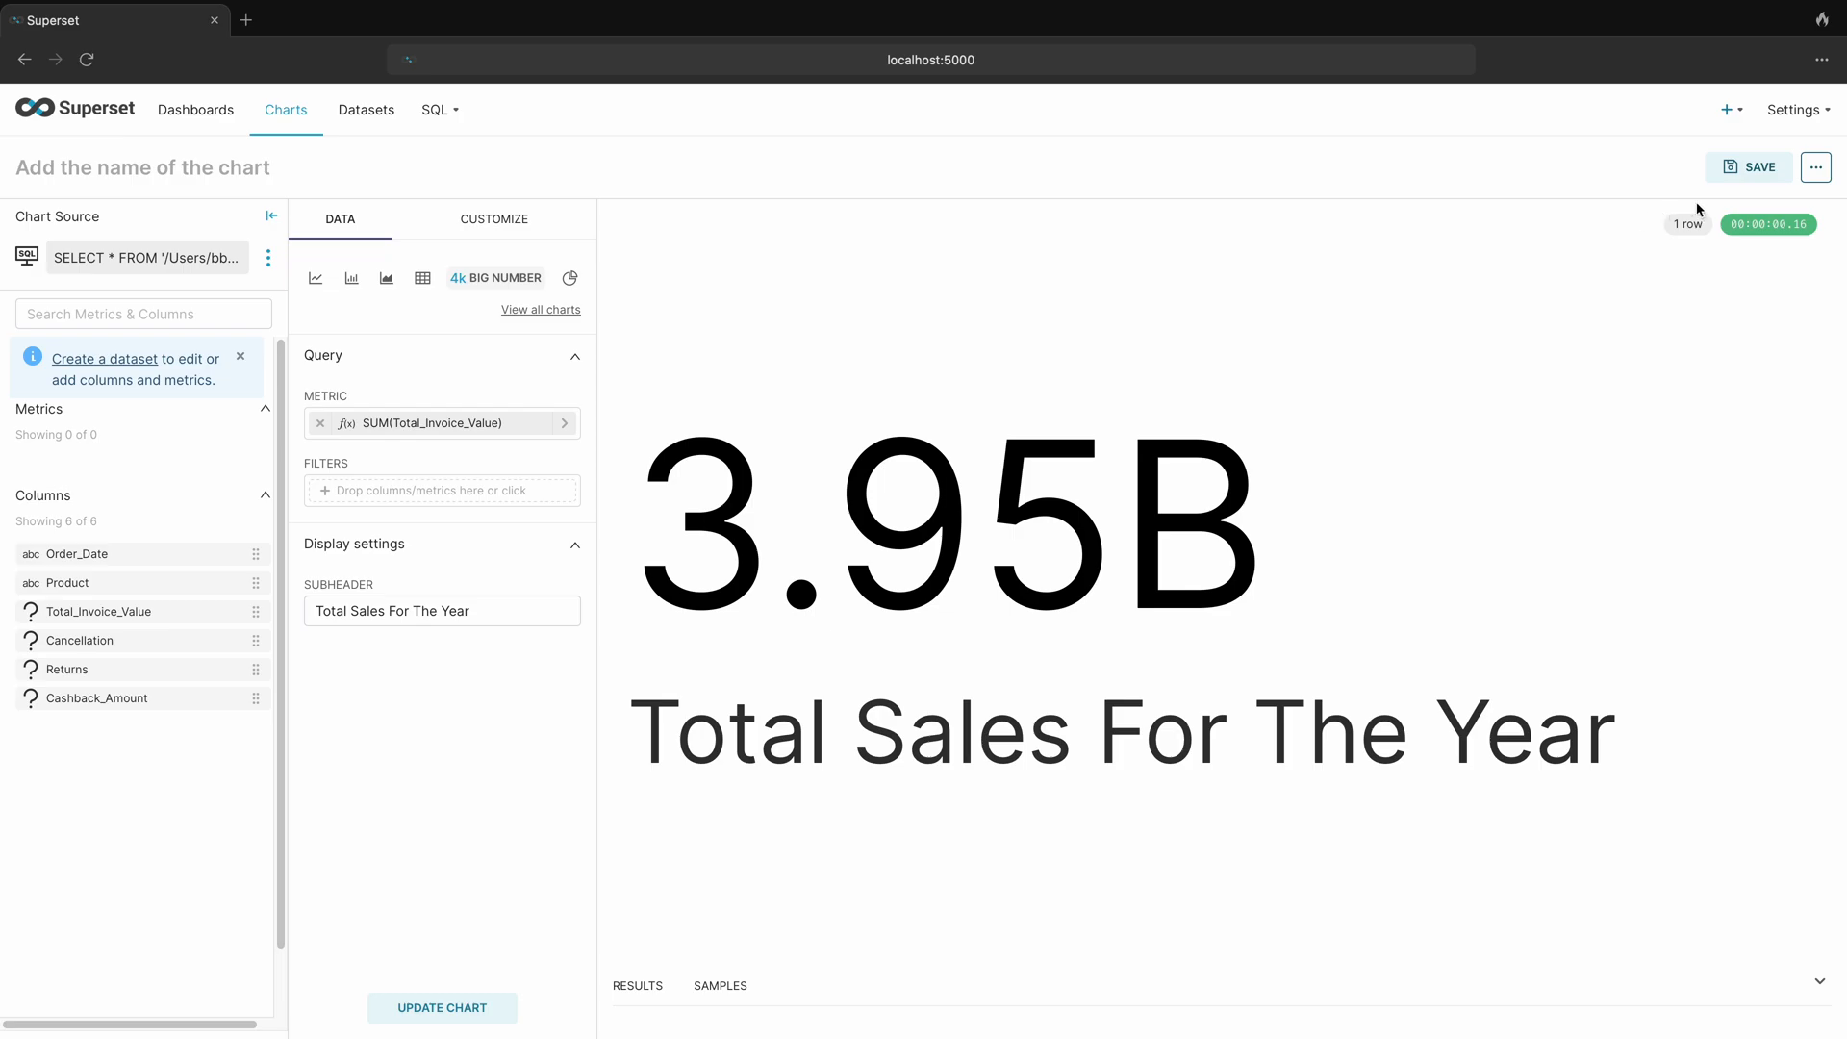
# Save the chart as 'All Products' on dataset query01 into the Sample dashboard
pyautogui.click(1749, 165)
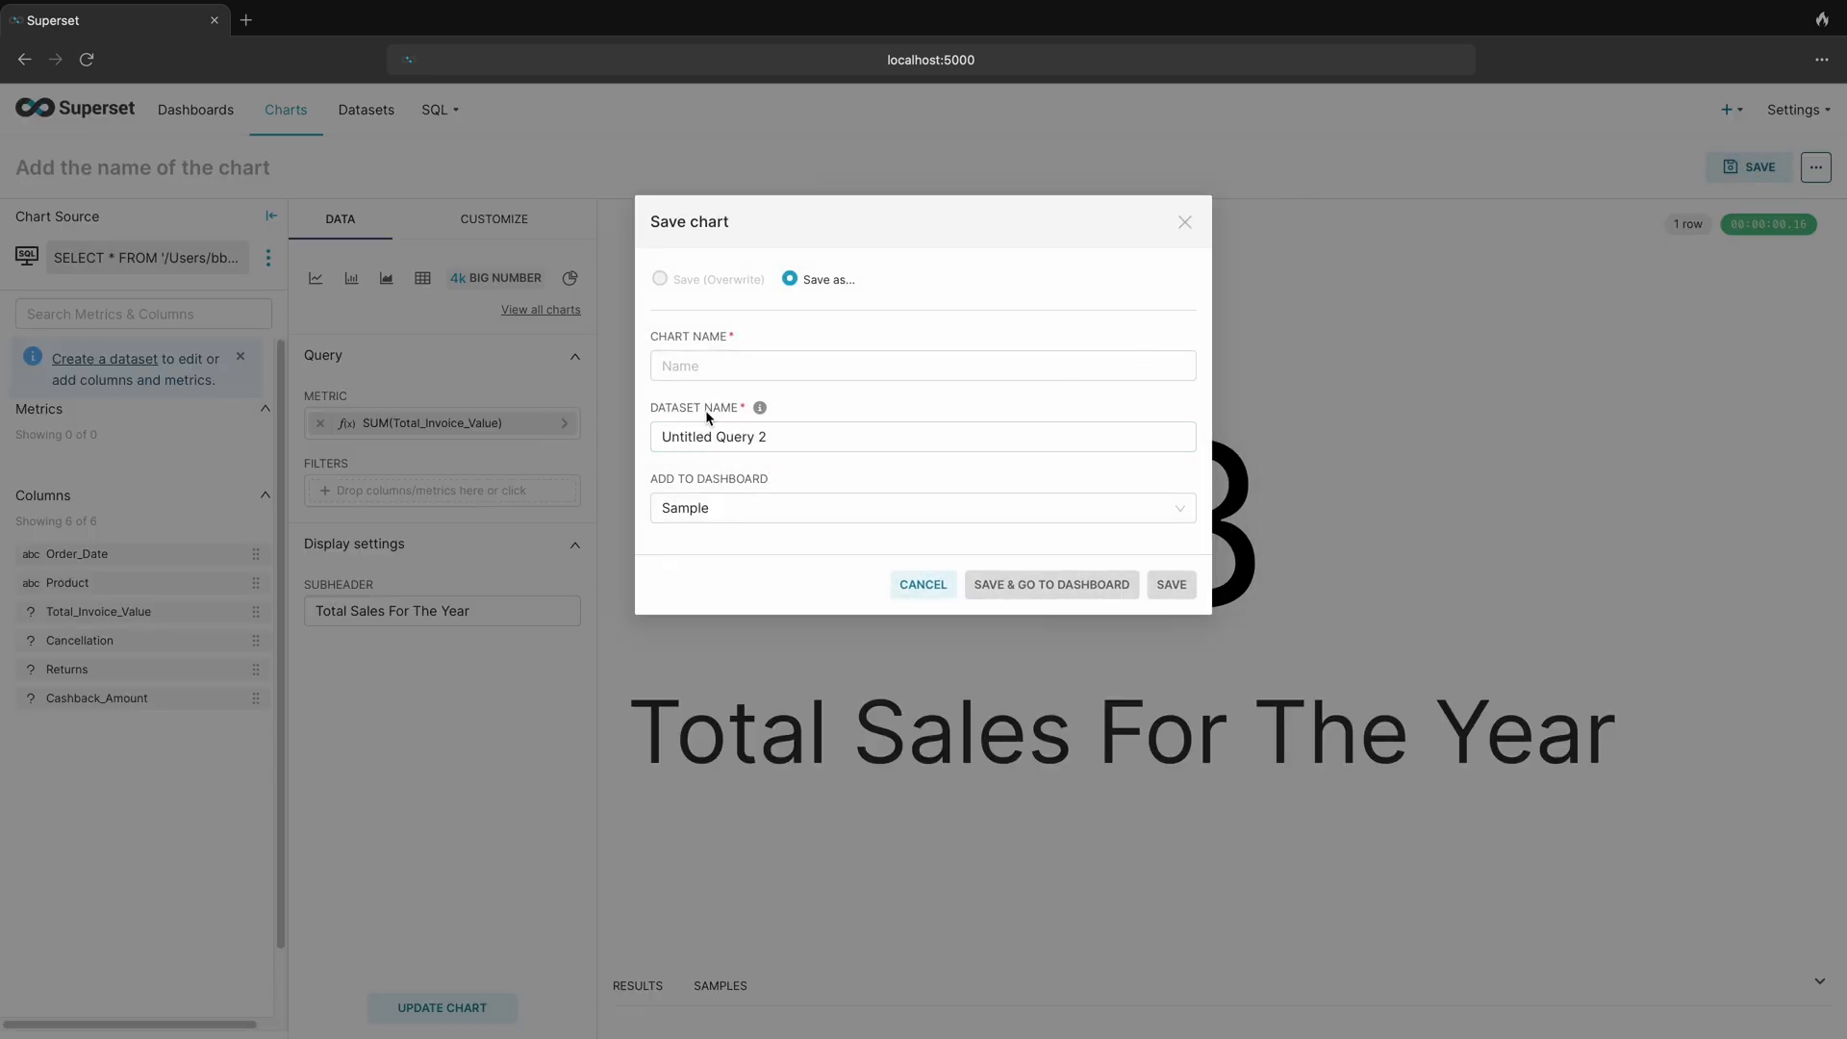
pyautogui.click(921, 366)
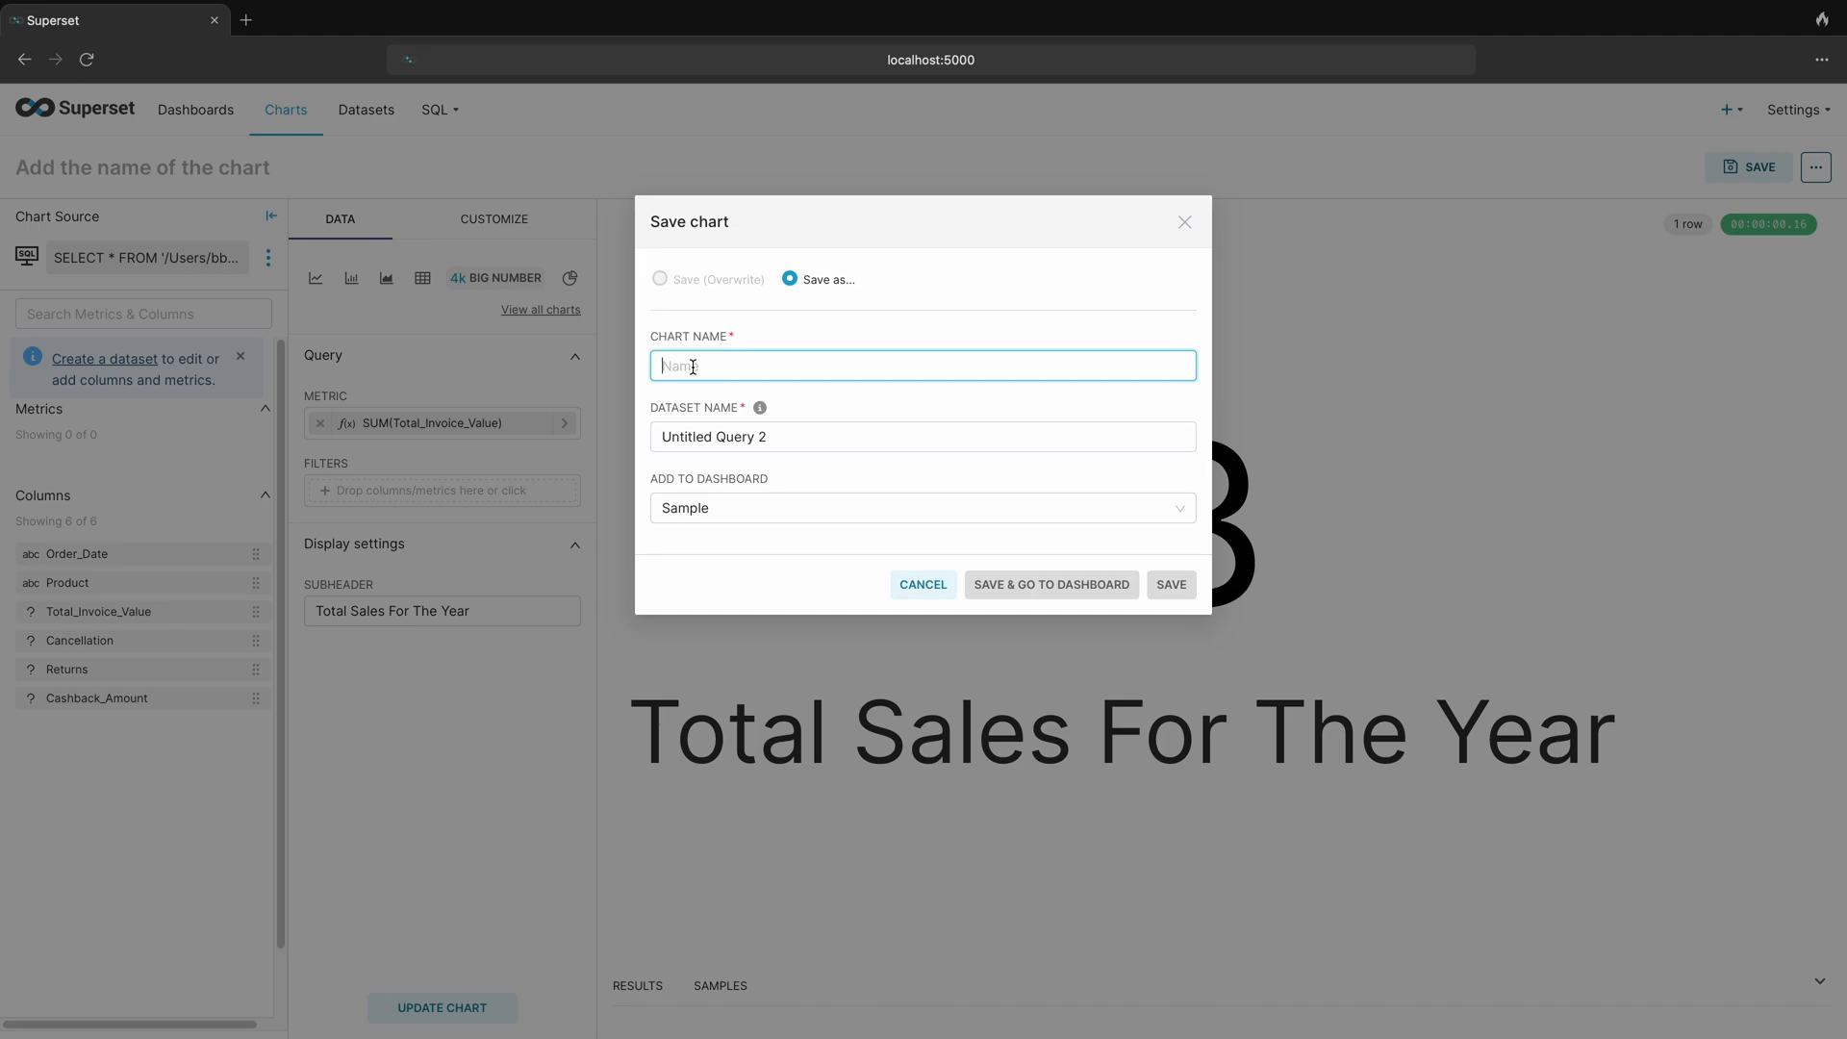
pyautogui.write('Mar')
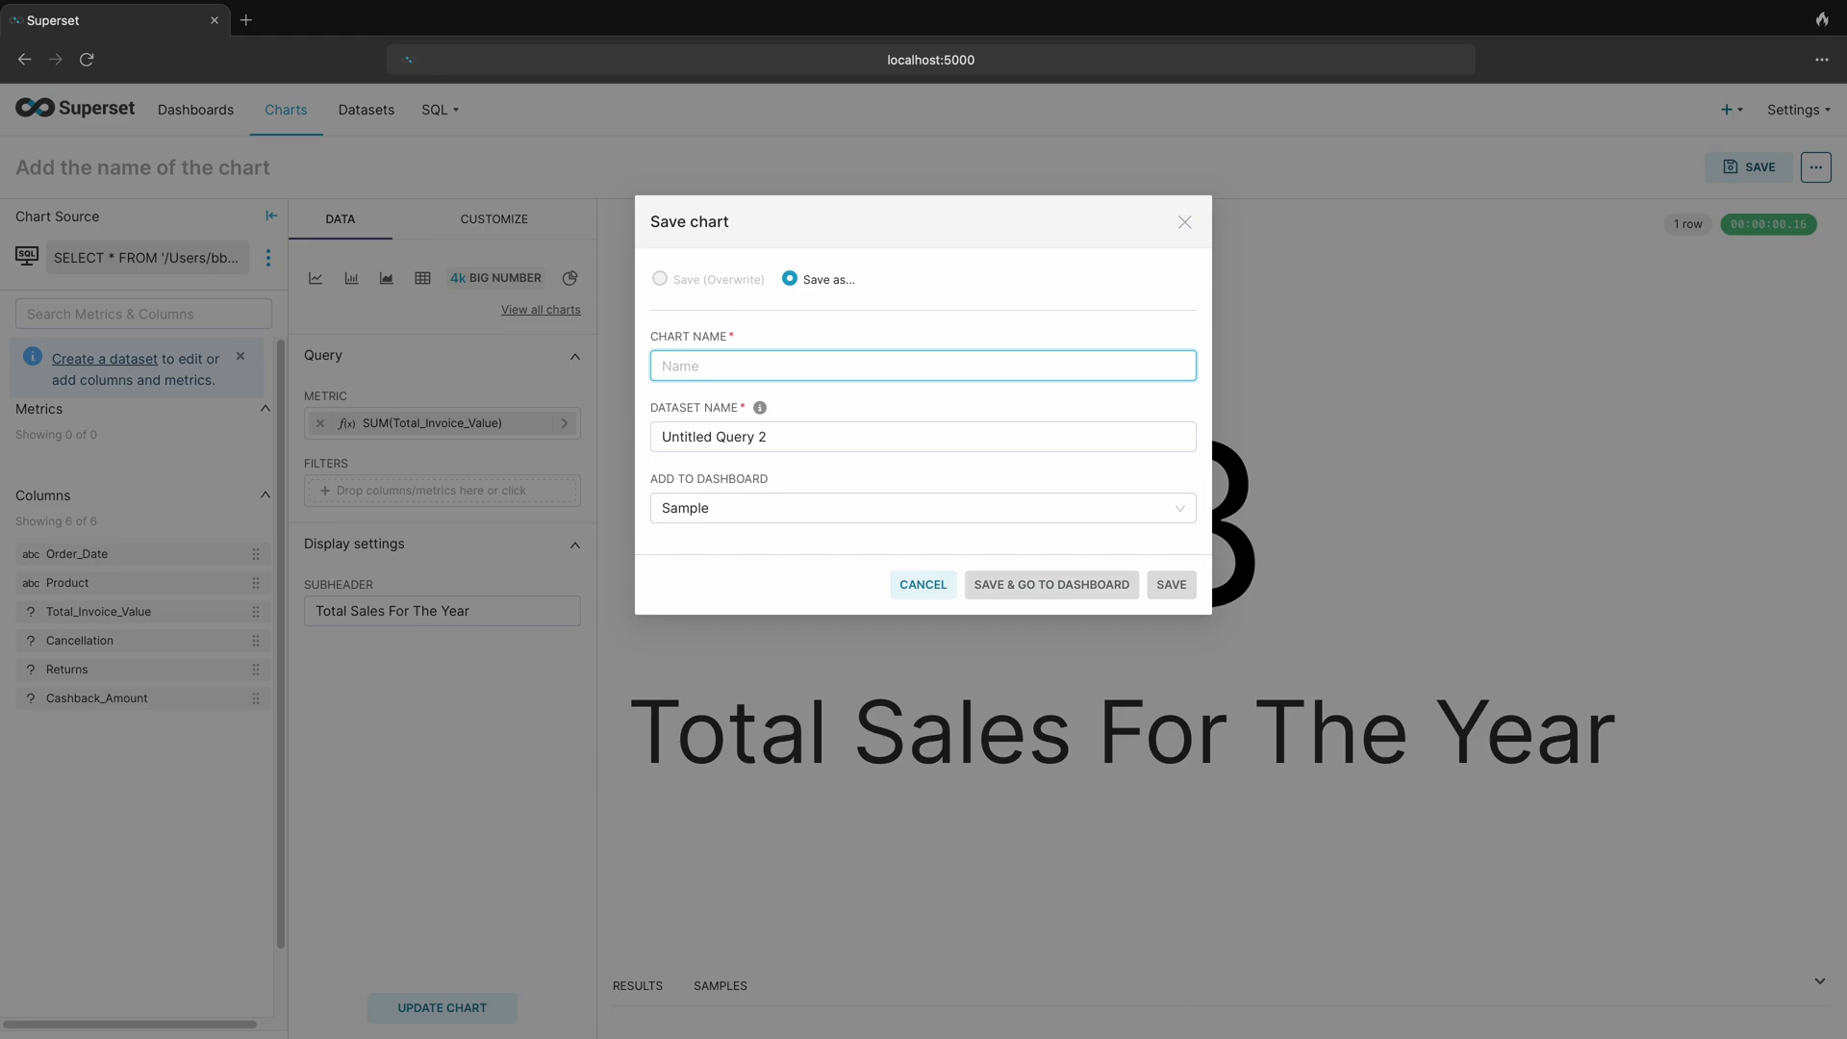
pyautogui.write('All')
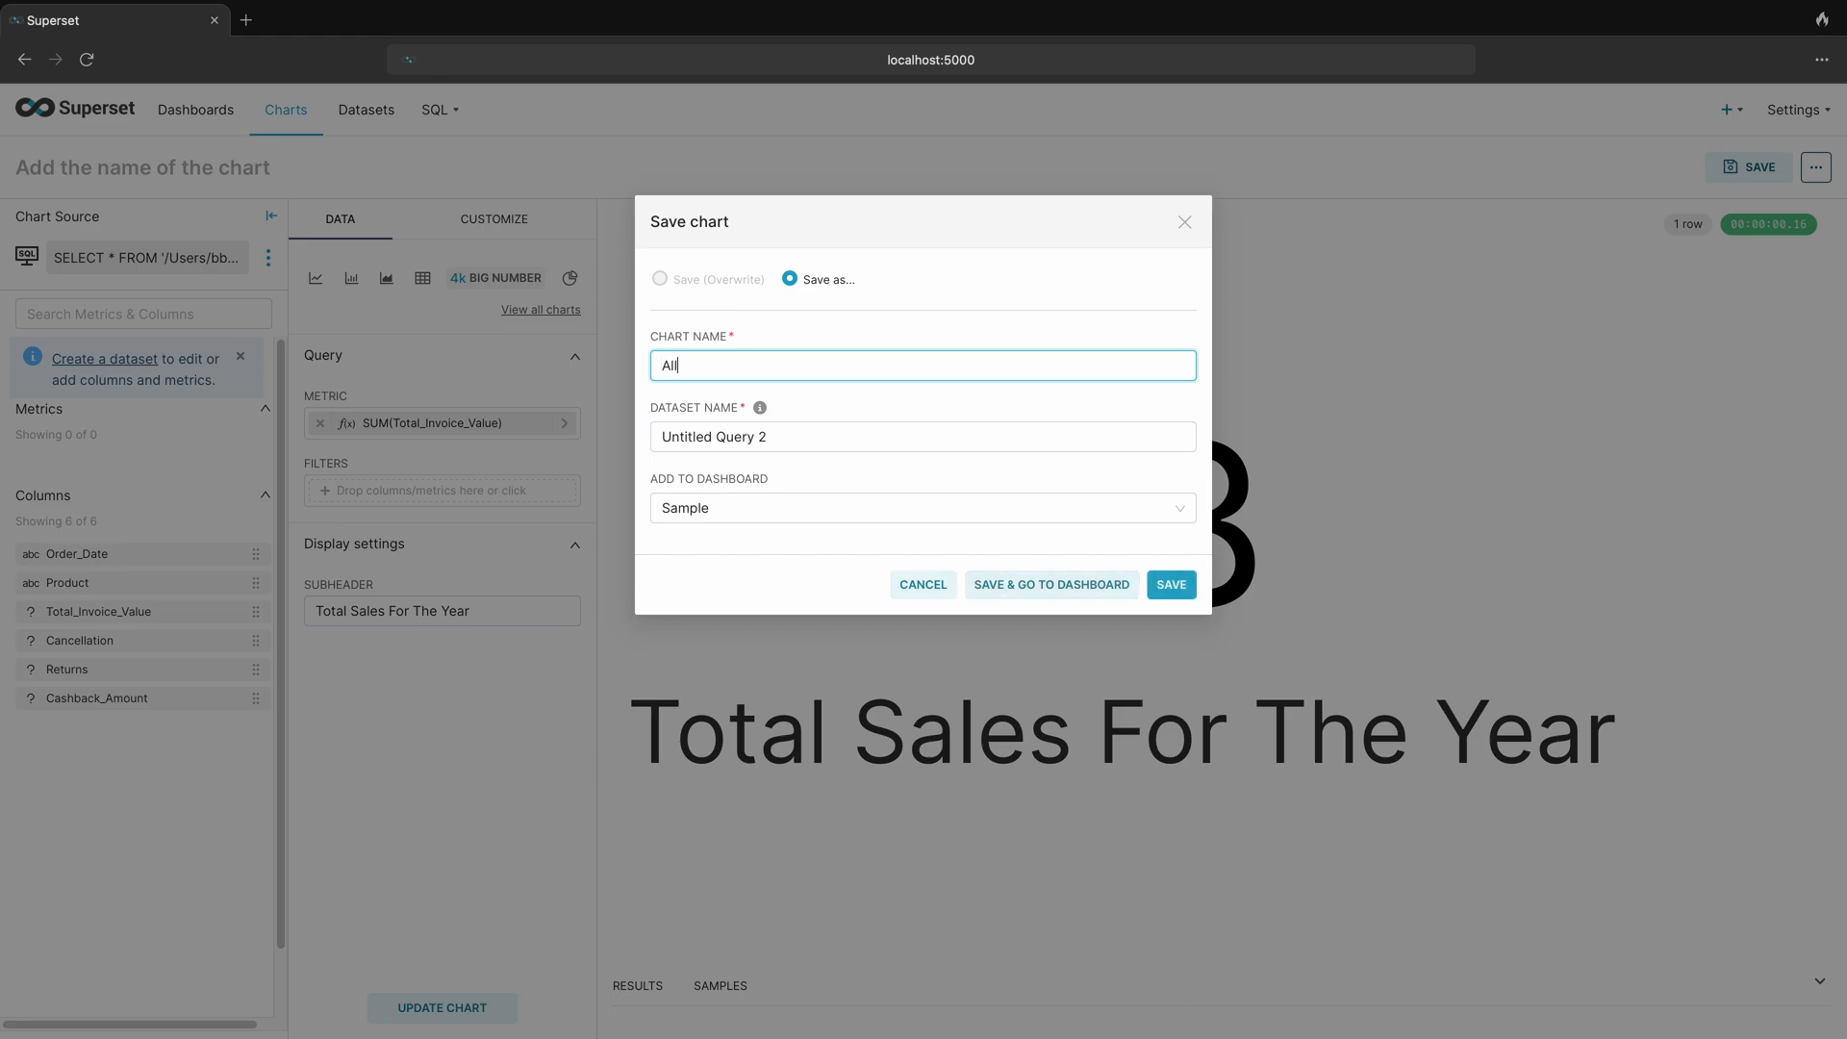
pyautogui.write('Product')
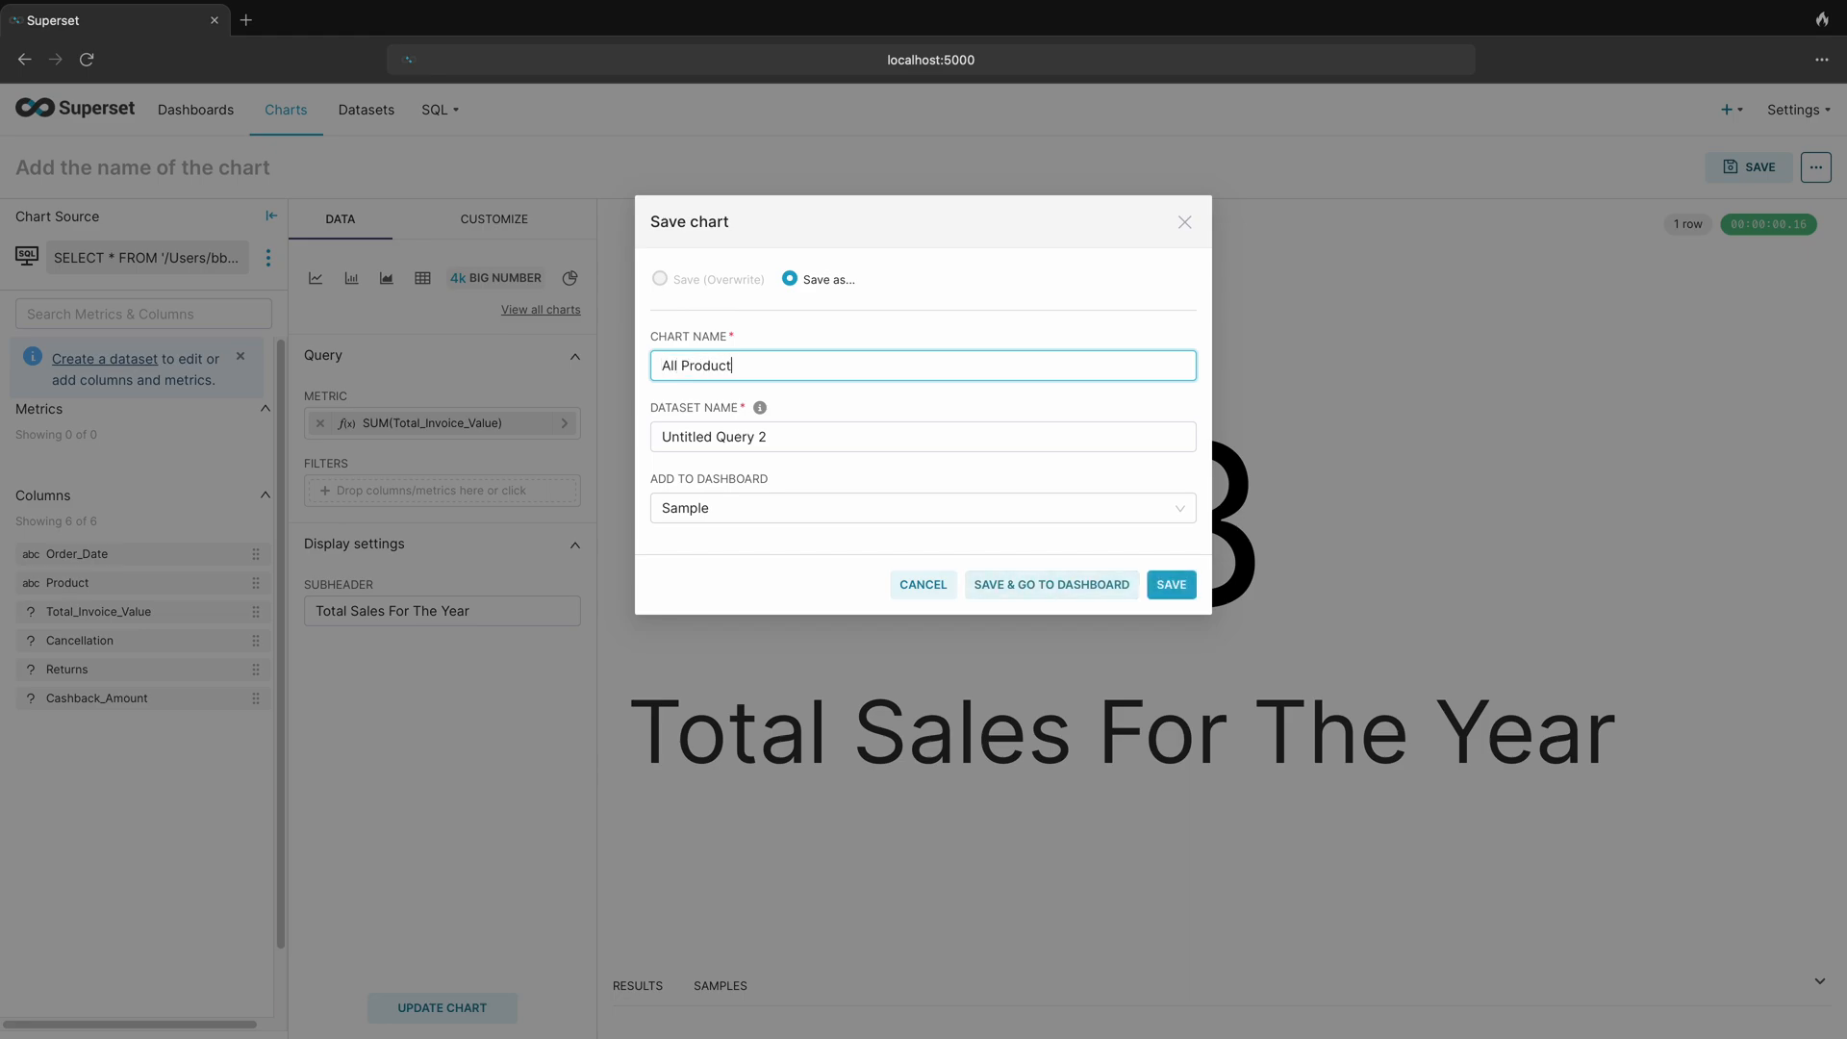
pyautogui.write('s')
pyautogui.click(924, 436)
pyautogui.write('query')
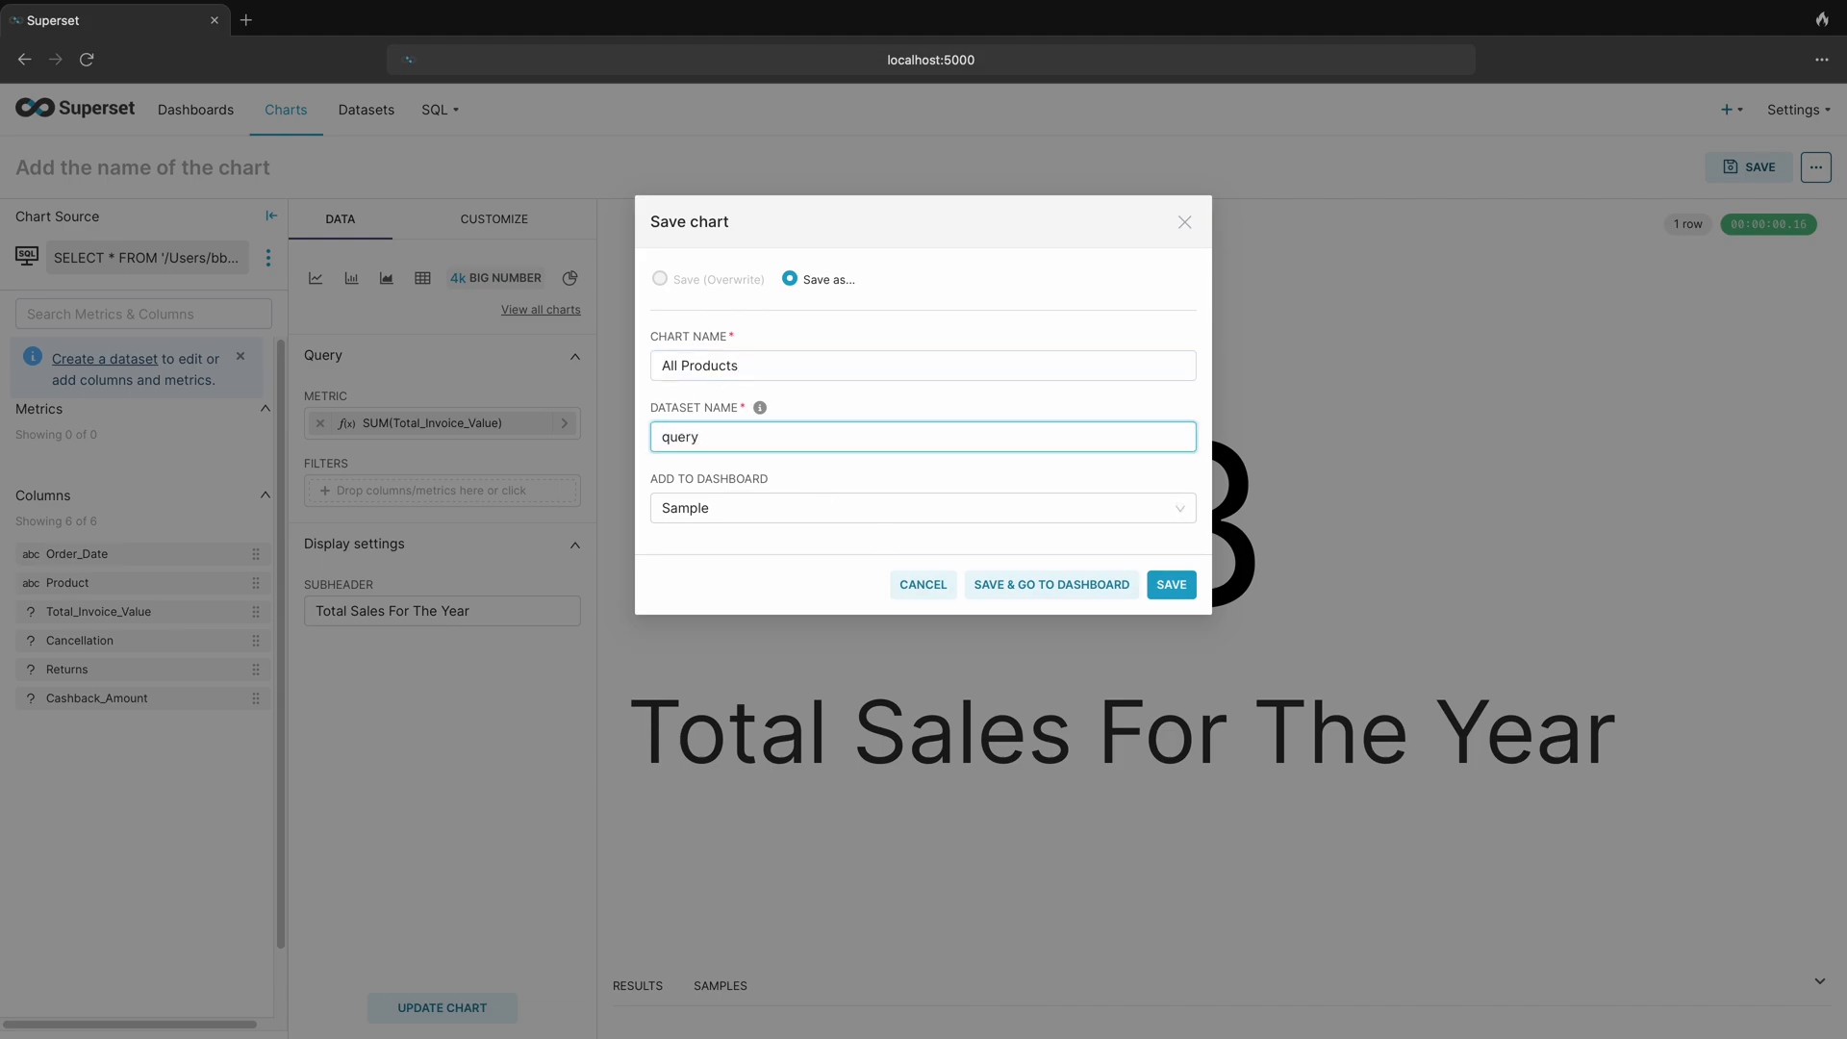
pyautogui.write('01')
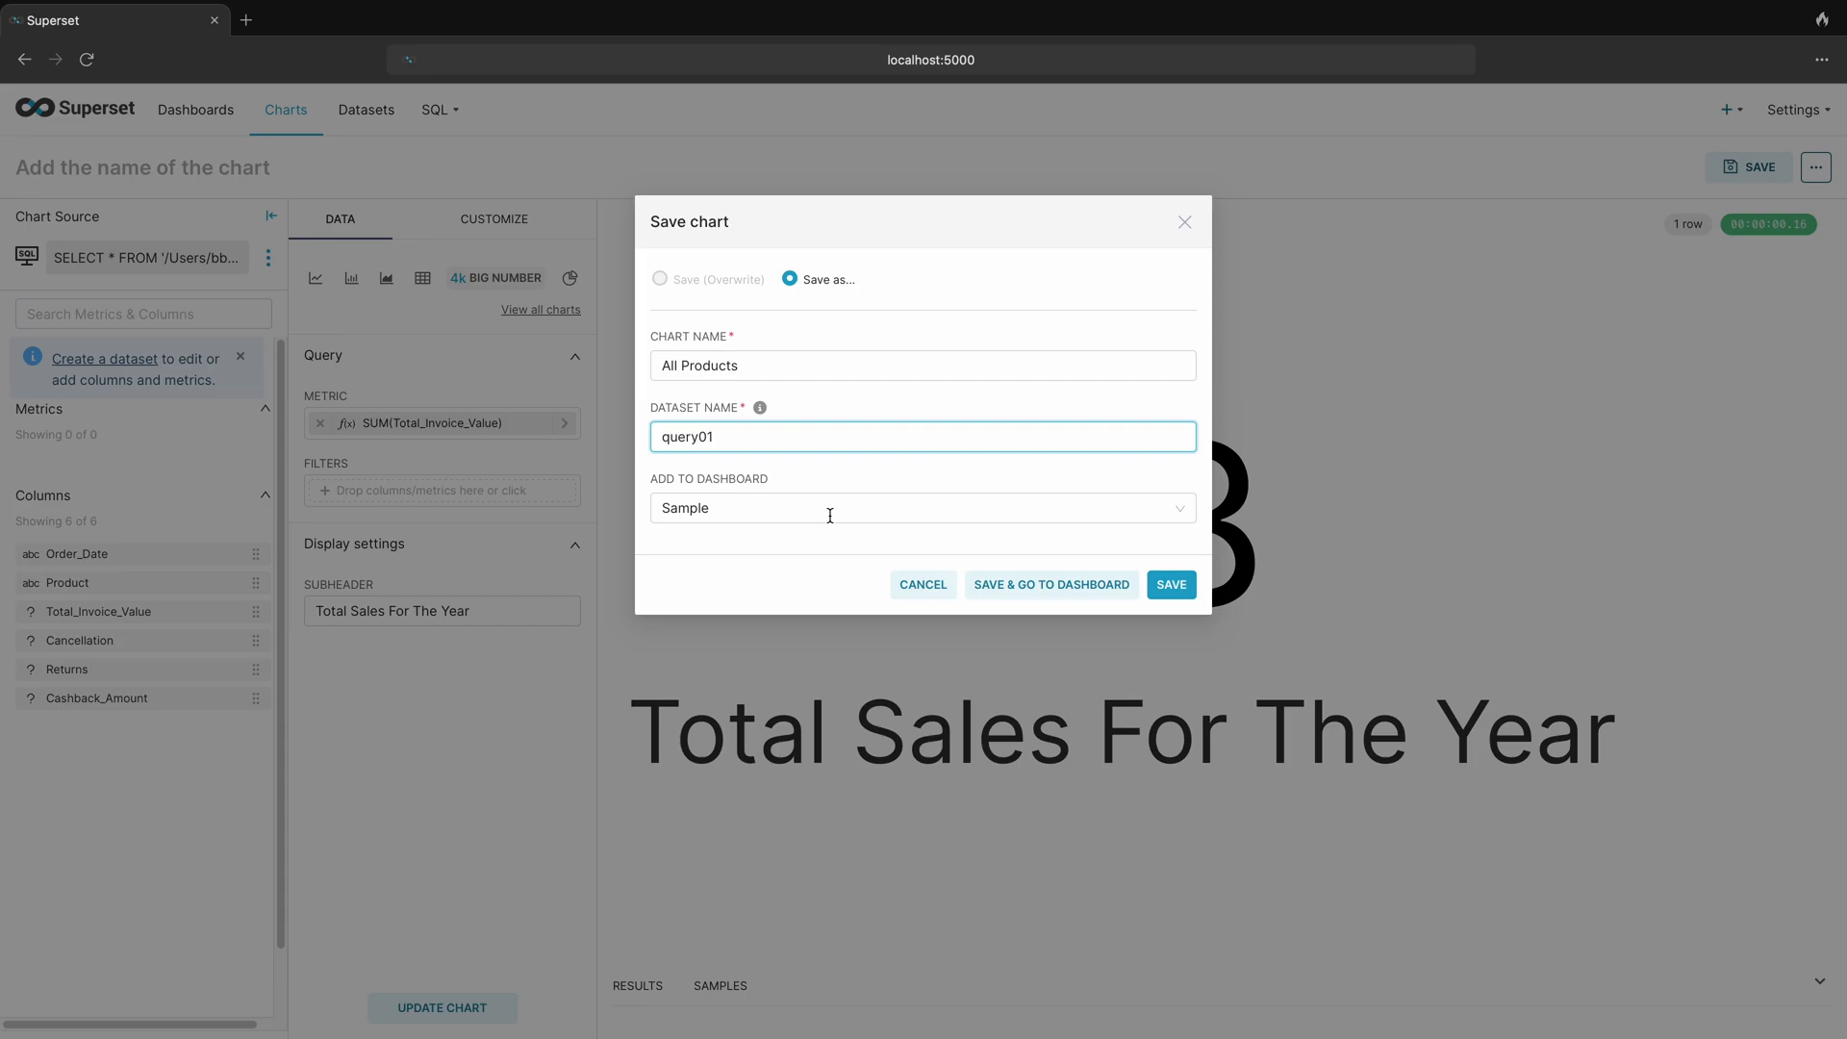
pyautogui.click(1170, 585)
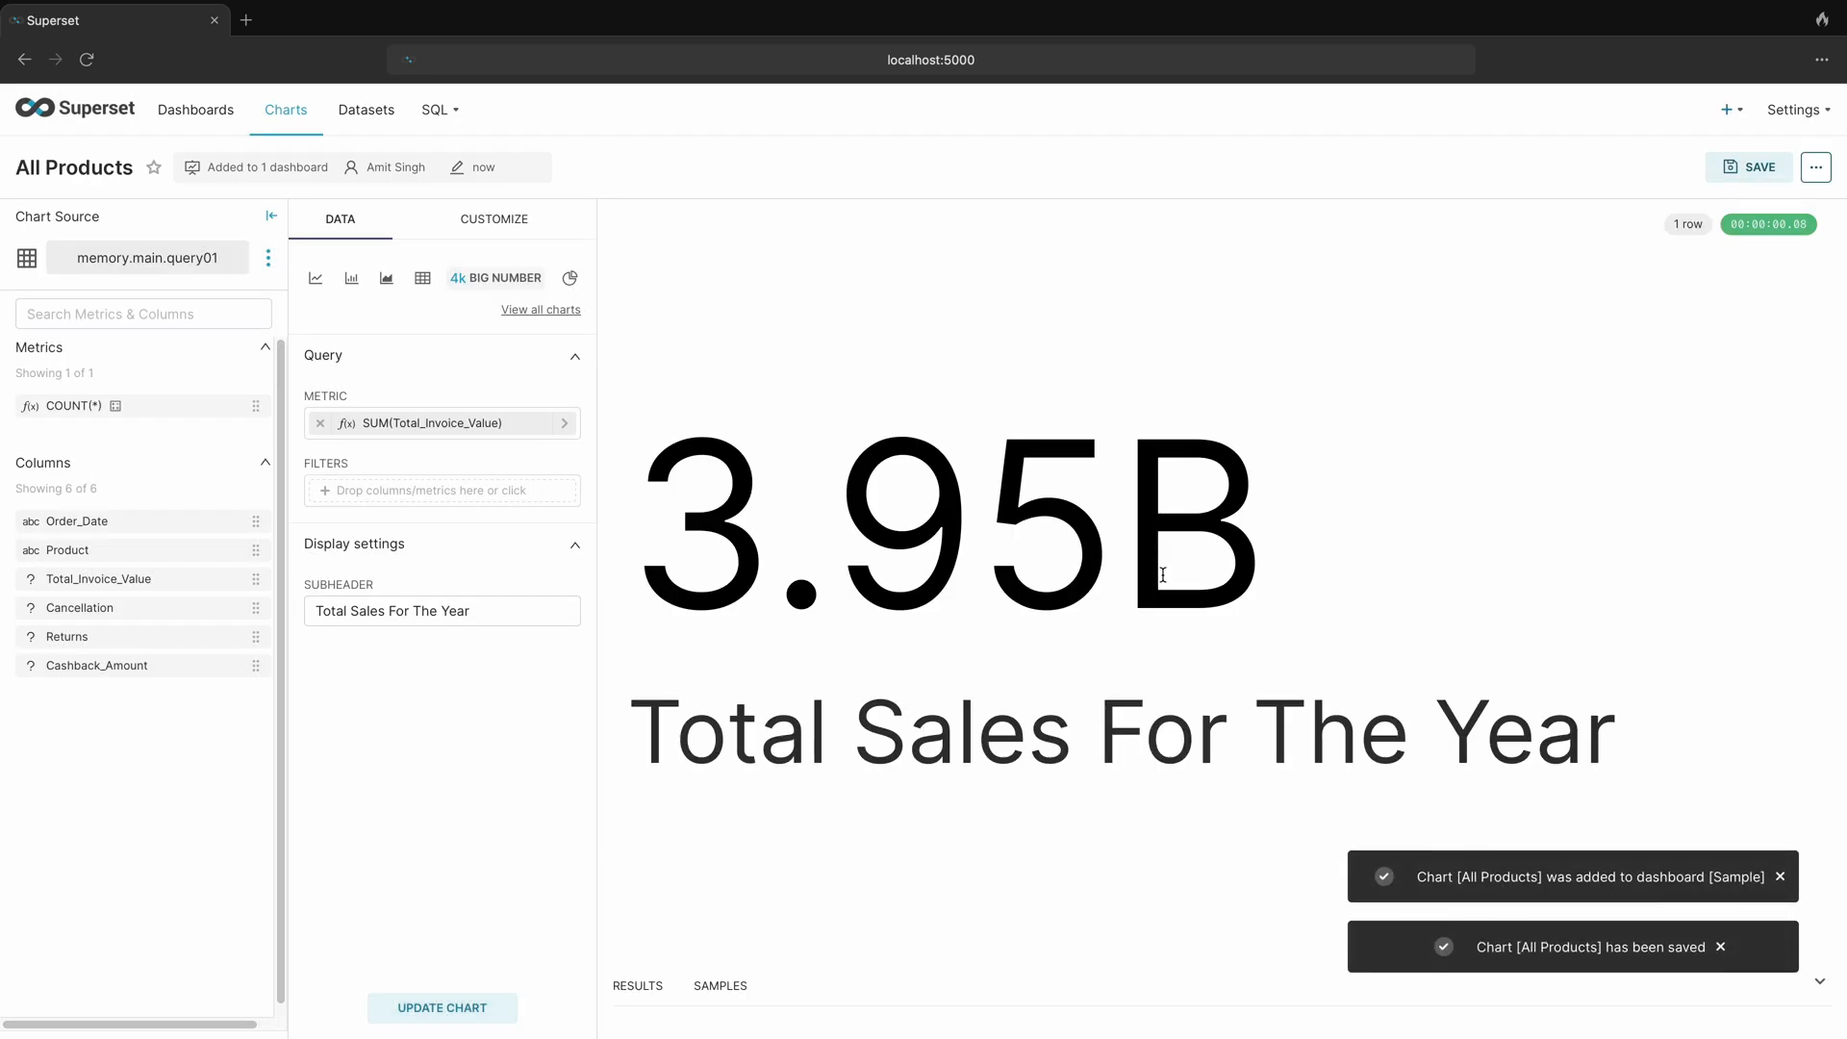
pyautogui.moveTo(196, 109)
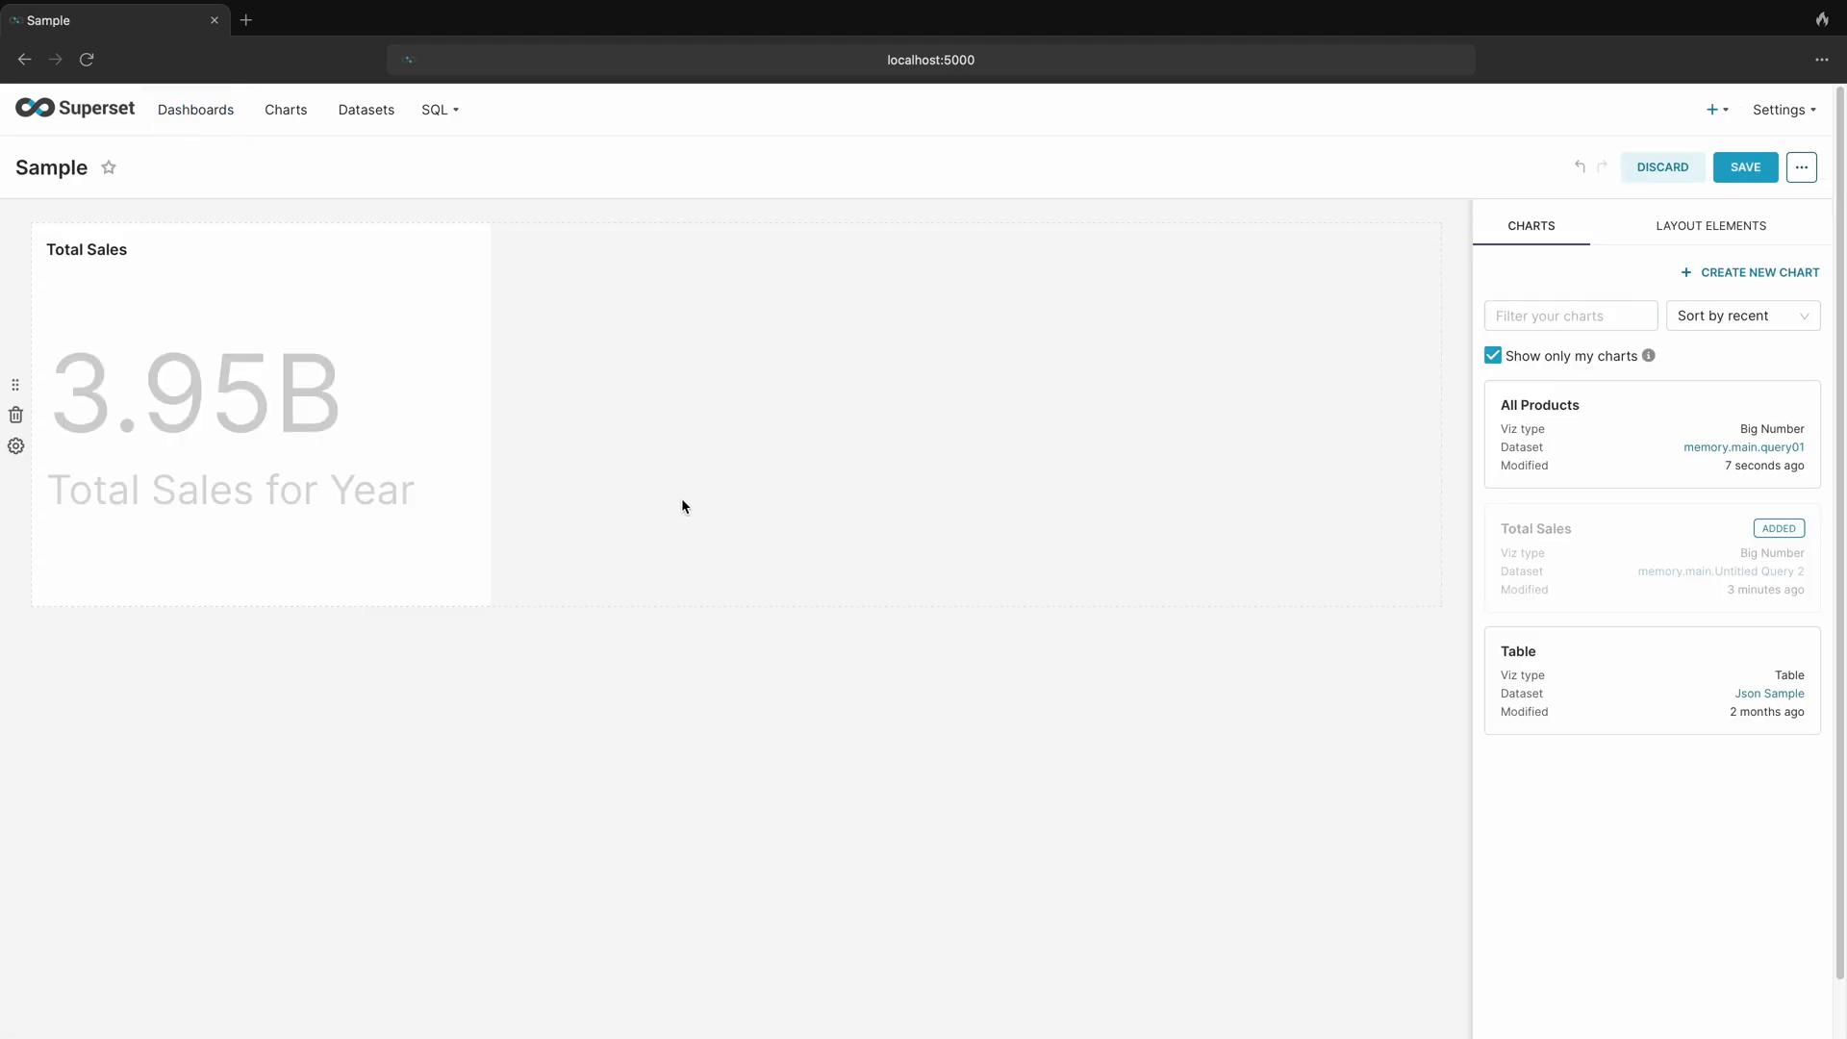
pyautogui.moveTo(491, 608)
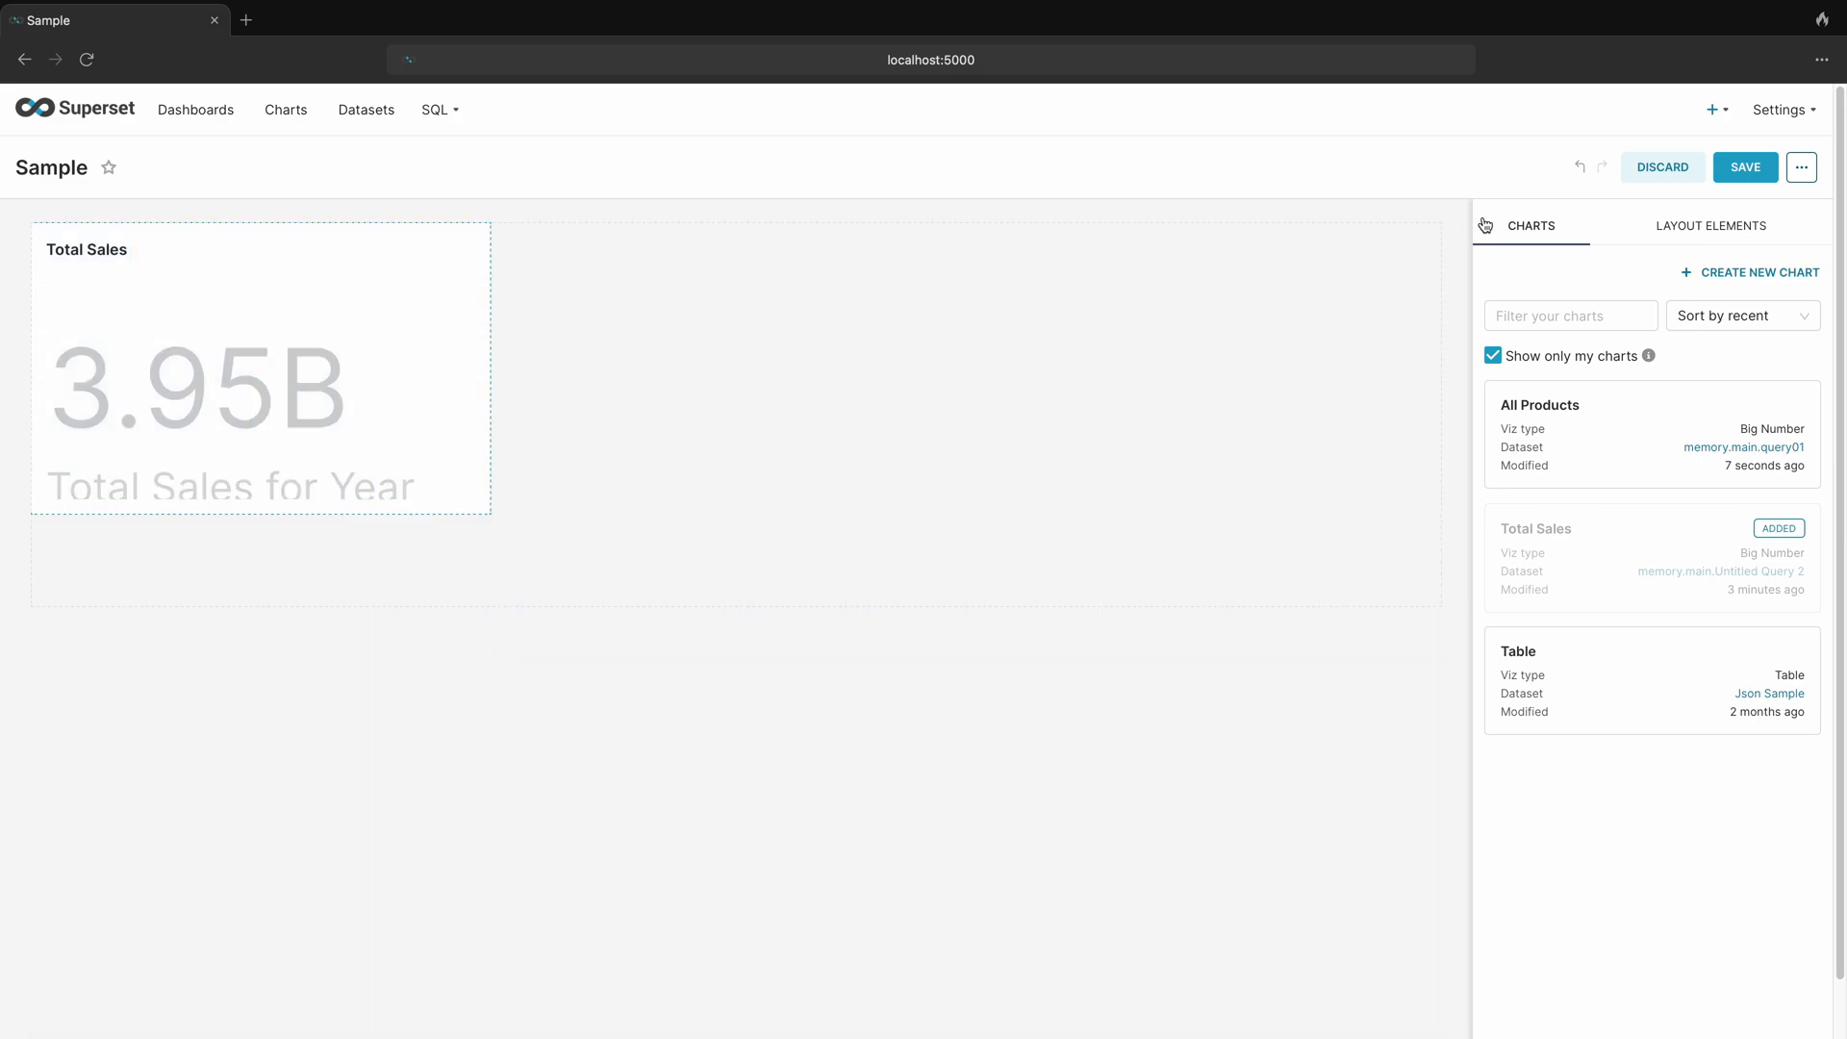
# Save the Sample dashboard layout with the 3.95B Total Sales tile
pyautogui.click(1744, 165)
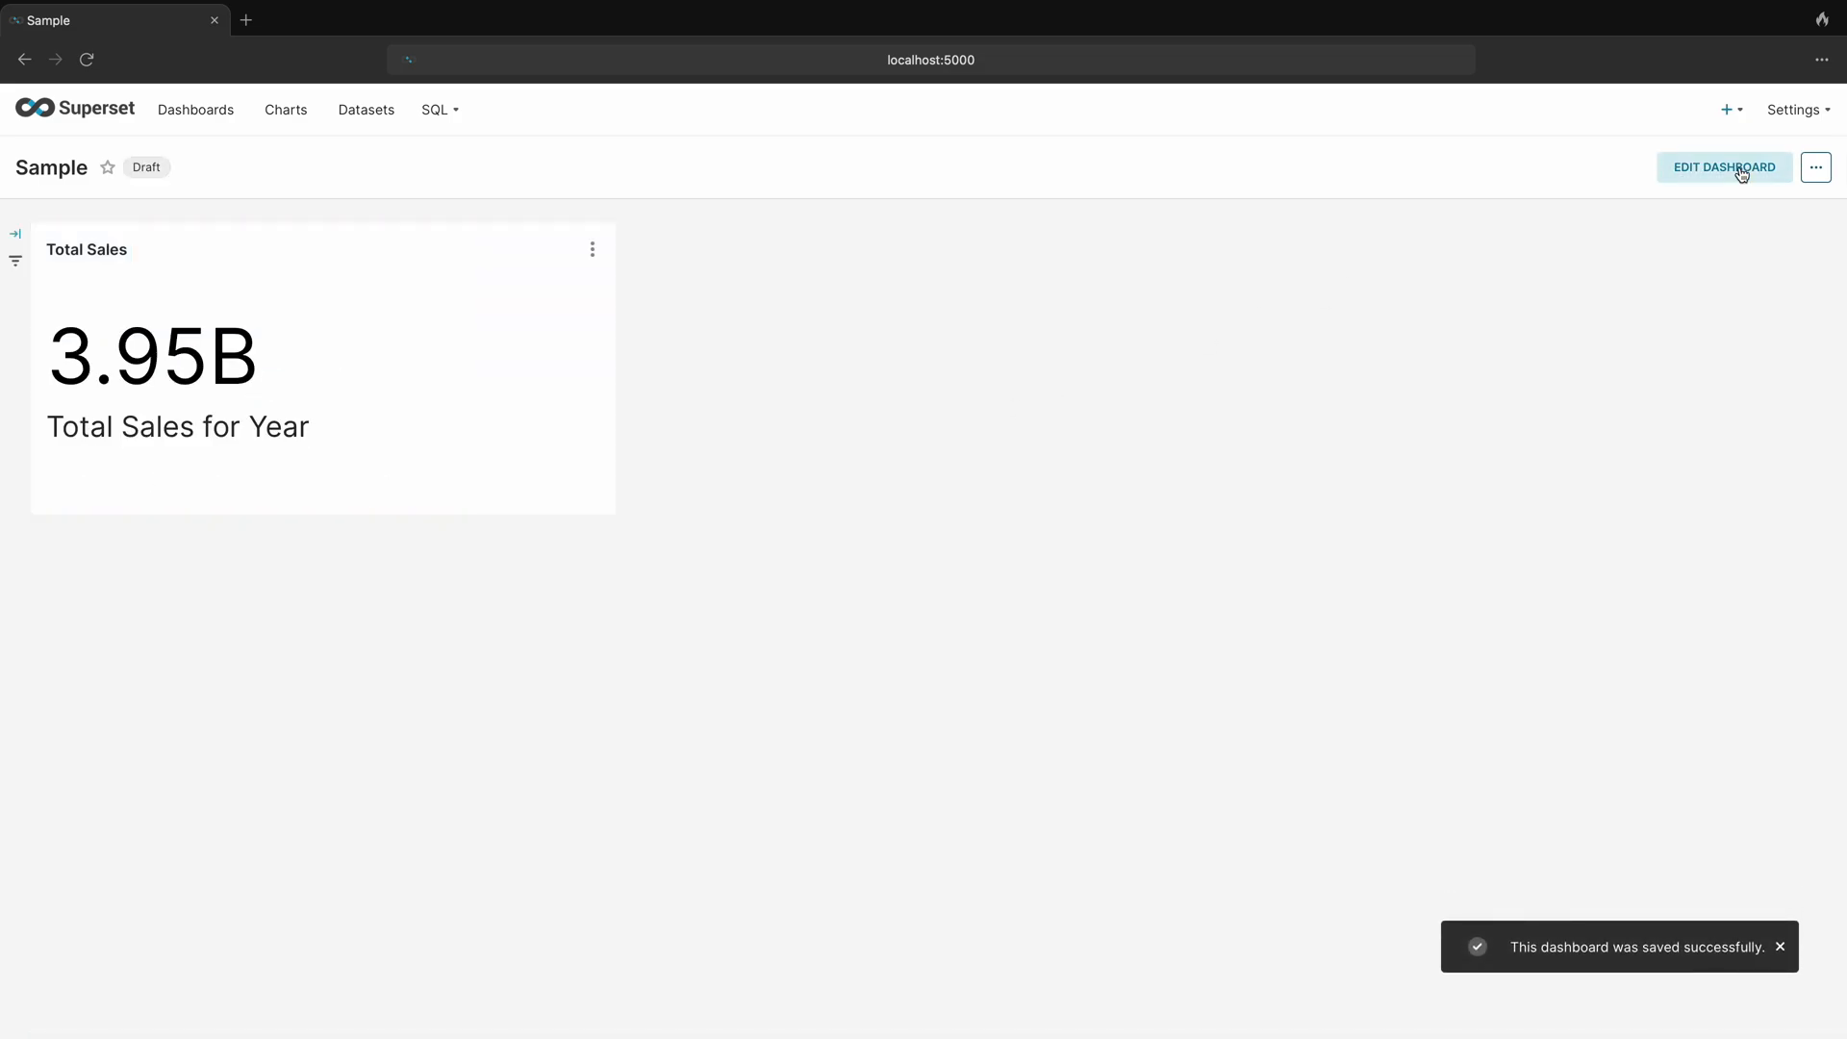